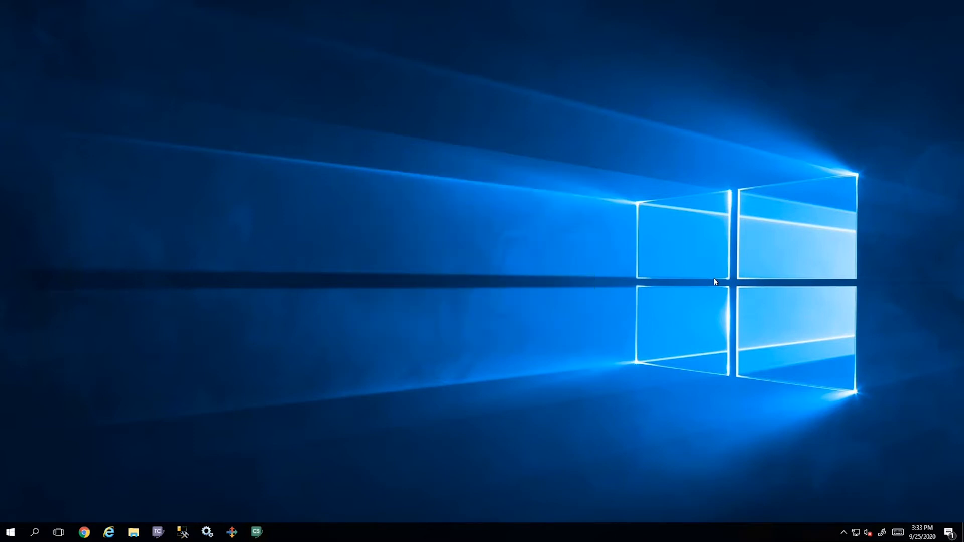
# - Launch CODESOFT from the taskbar and create a new blank label document, Document1
pyautogui.click(255, 532)
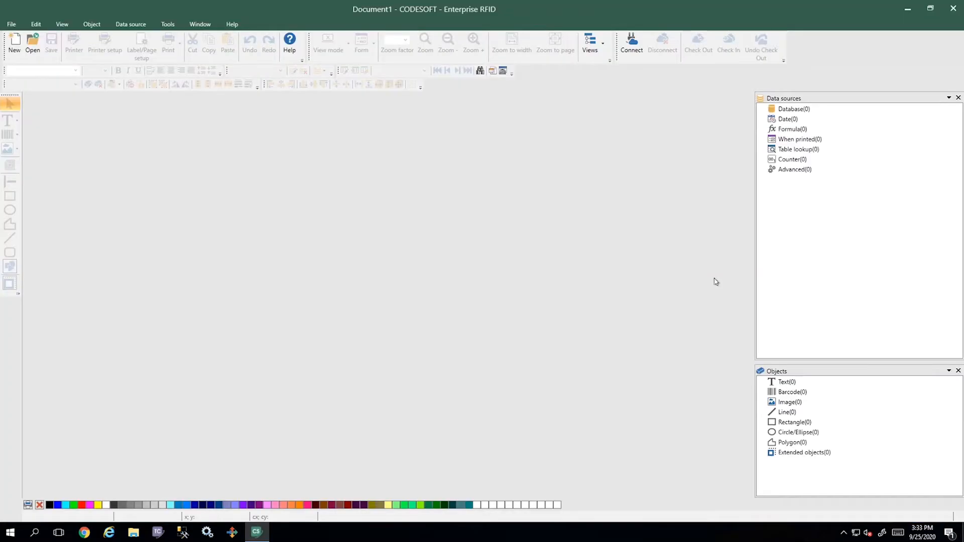
pyautogui.click(14, 43)
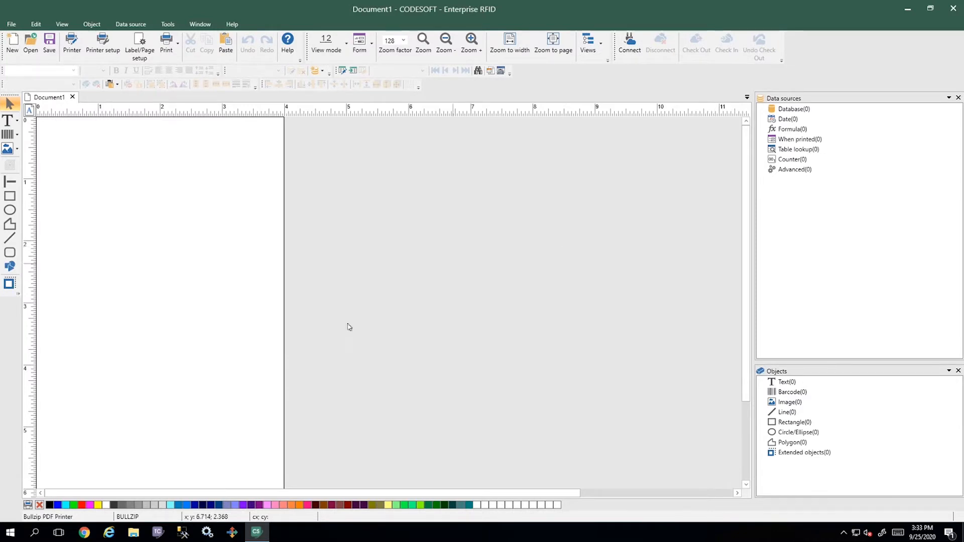
pyautogui.moveTo(260, 272)
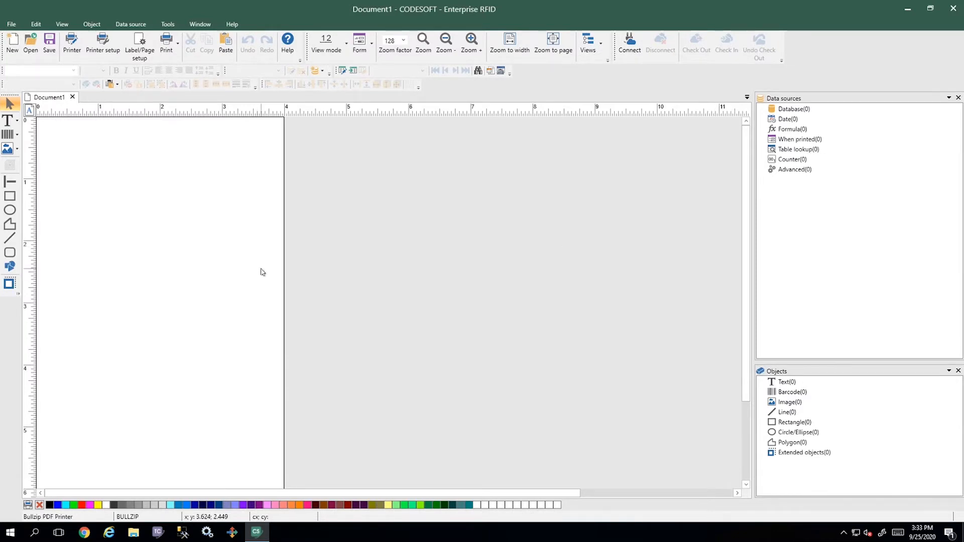
pyautogui.moveTo(289, 284)
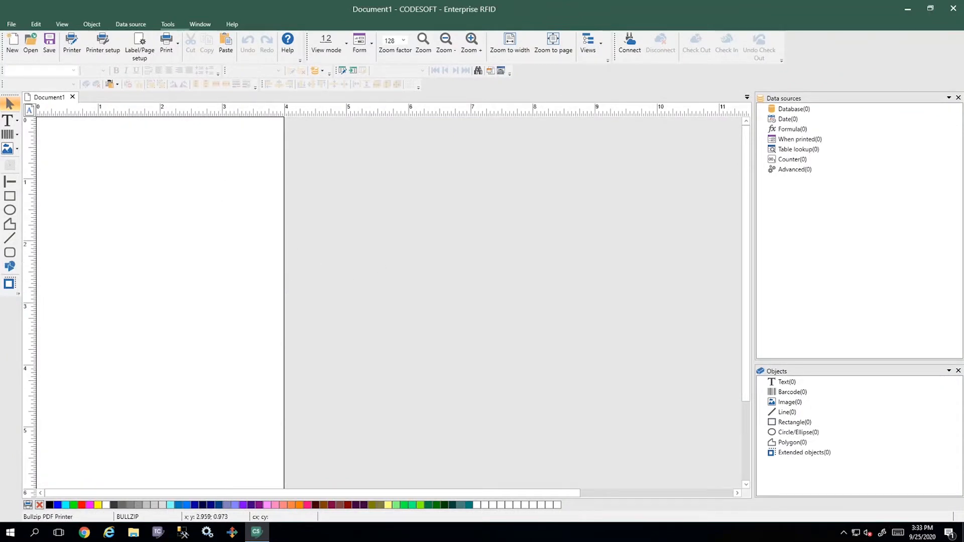
pyautogui.click(167, 24)
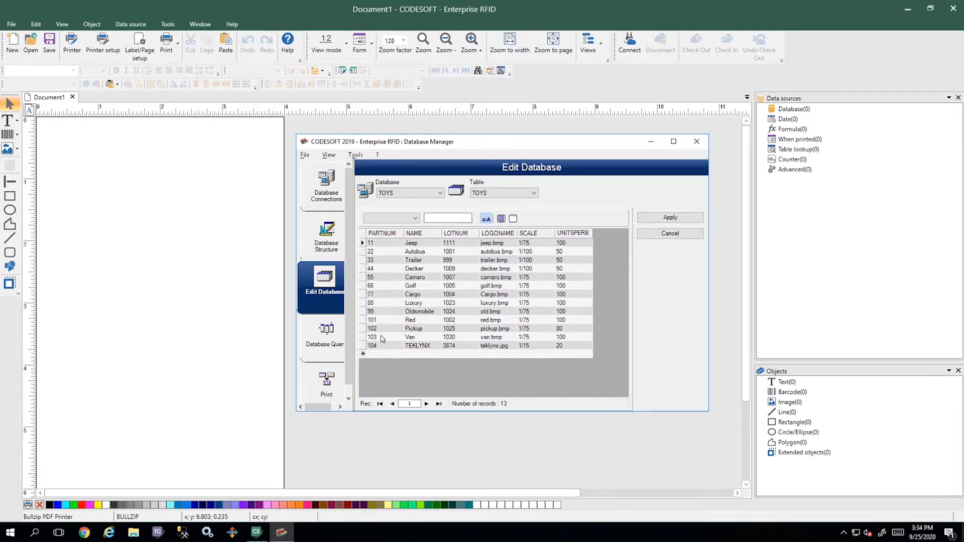
pyautogui.moveTo(485, 262)
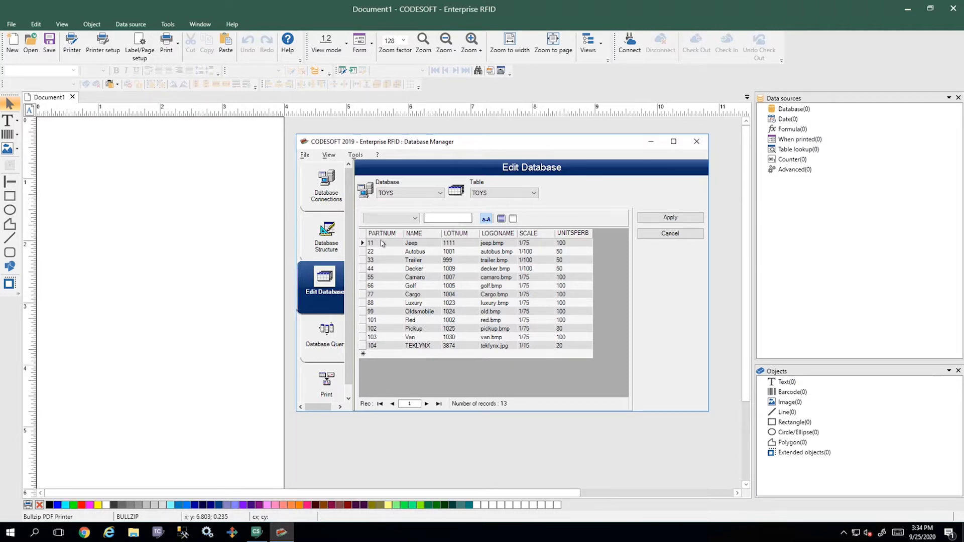
pyautogui.moveTo(381, 246)
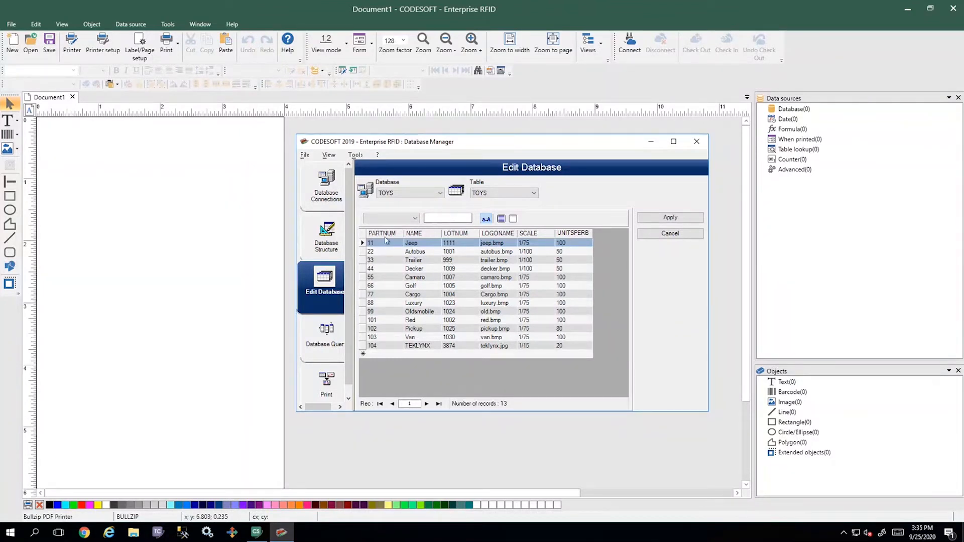
pyautogui.moveTo(731, 216)
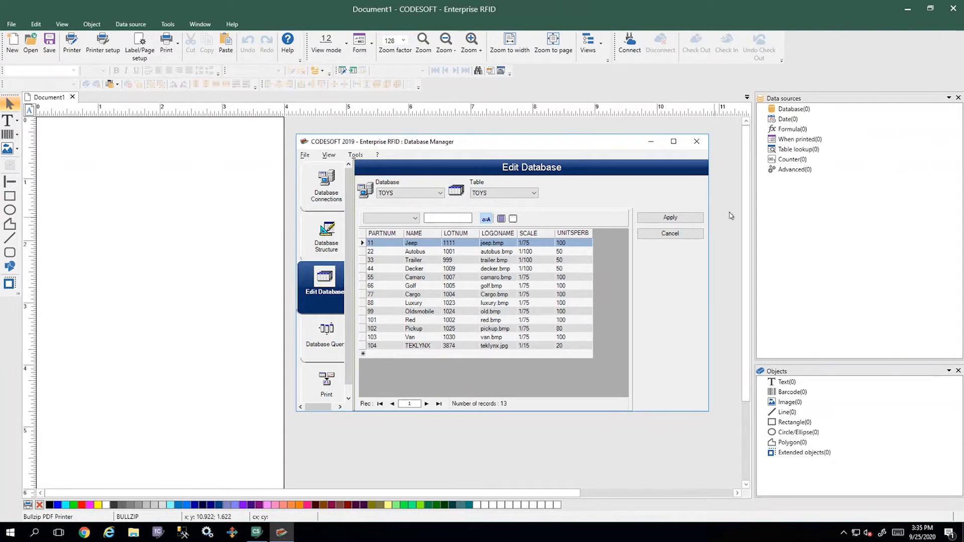
pyautogui.click(670, 233)
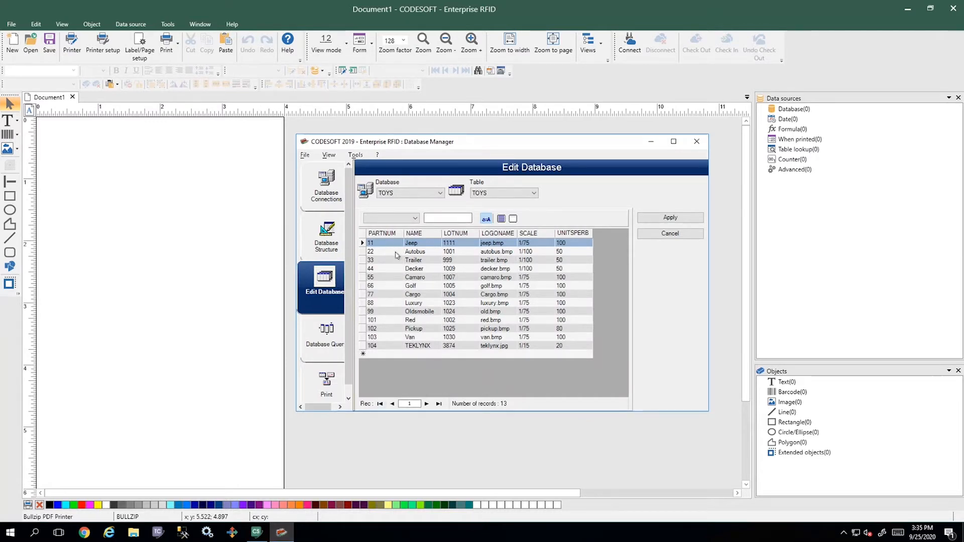
pyautogui.moveTo(254, 242)
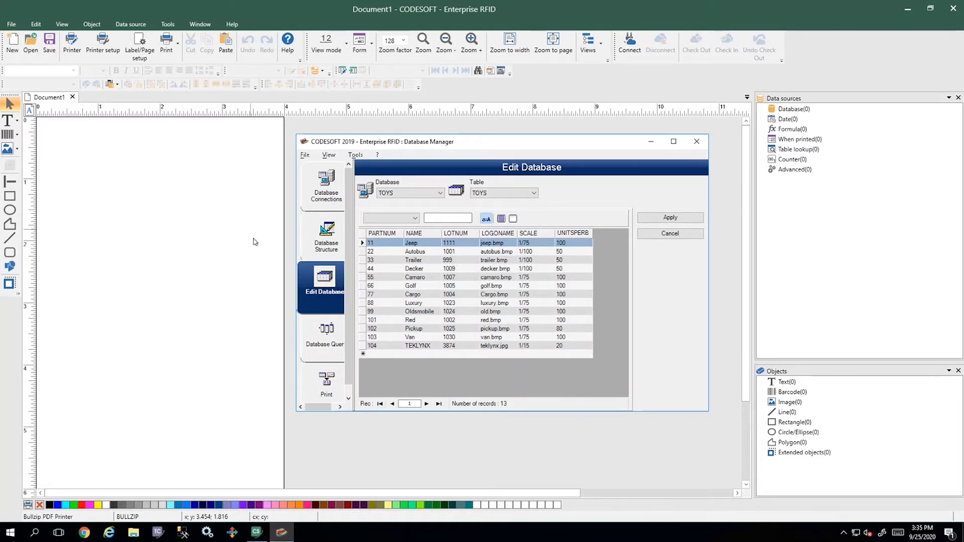
pyautogui.click(669, 233)
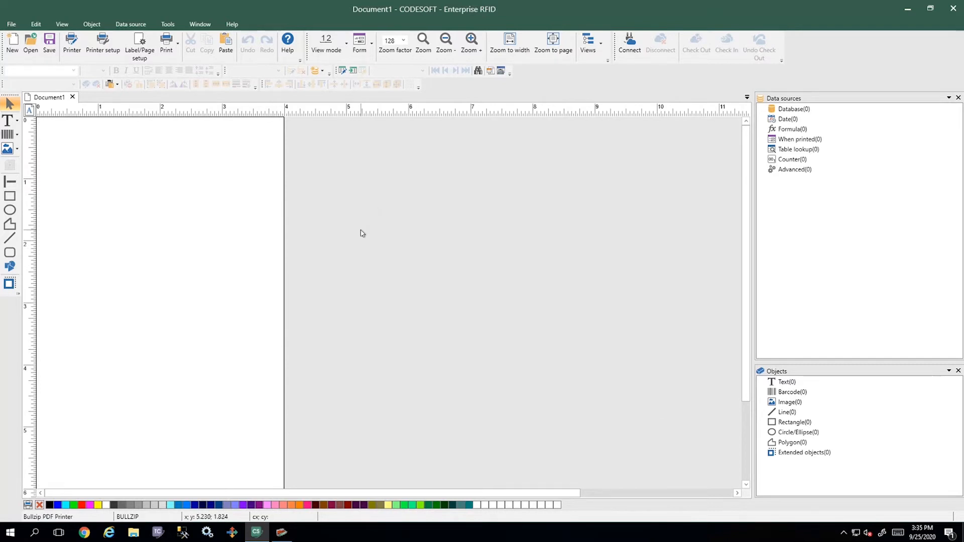
pyautogui.moveTo(531, 112)
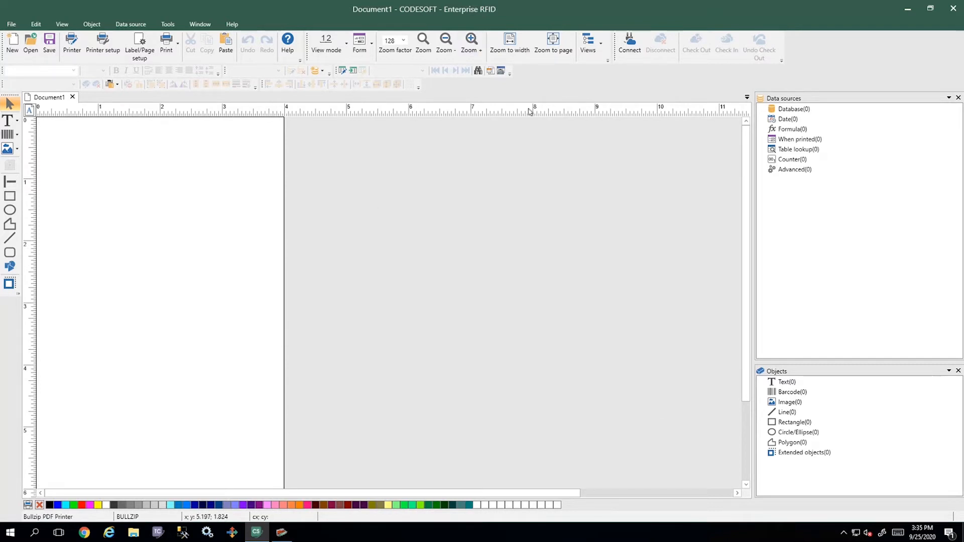
pyautogui.moveTo(777, 150)
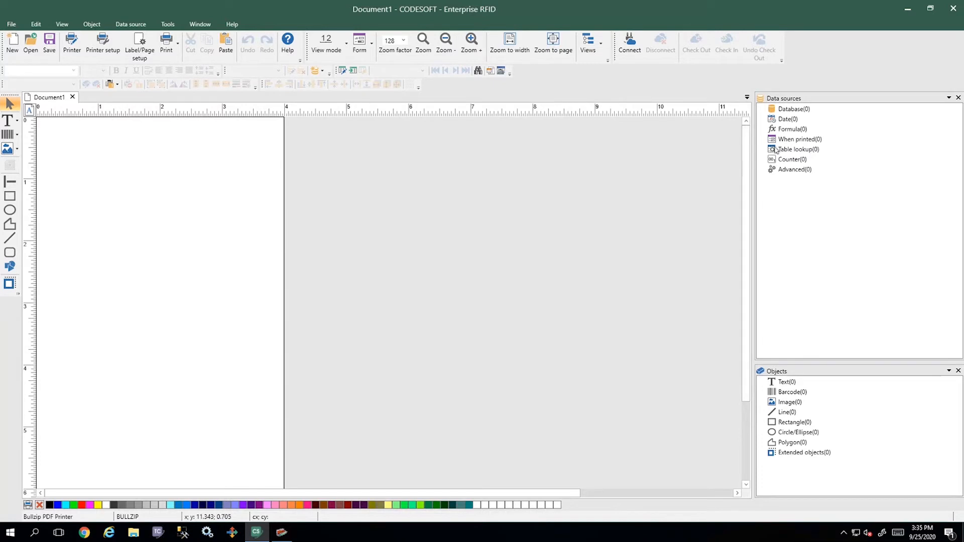
# - Add a When printed variable named PartNum_Key with value 11 and confirm it
pyautogui.rightClick(800, 139)
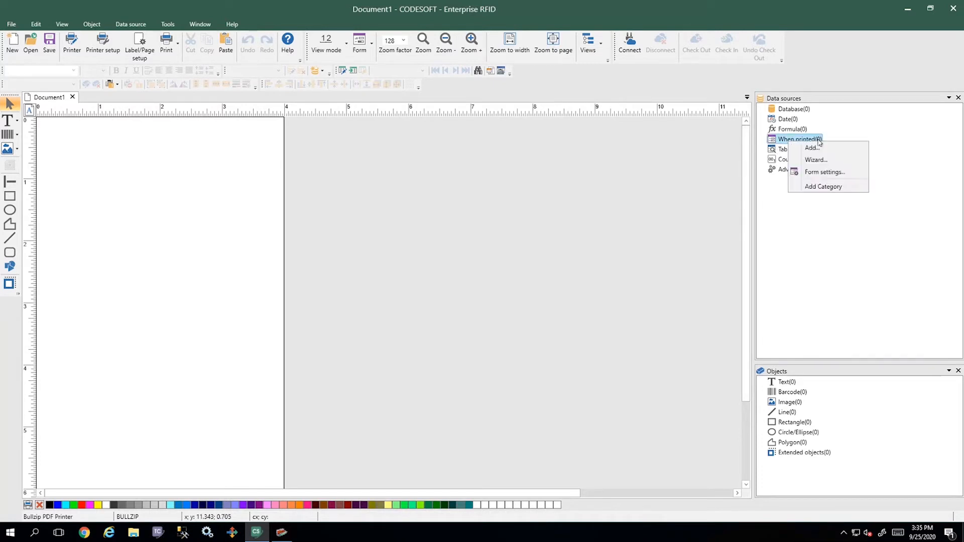
pyautogui.click(811, 148)
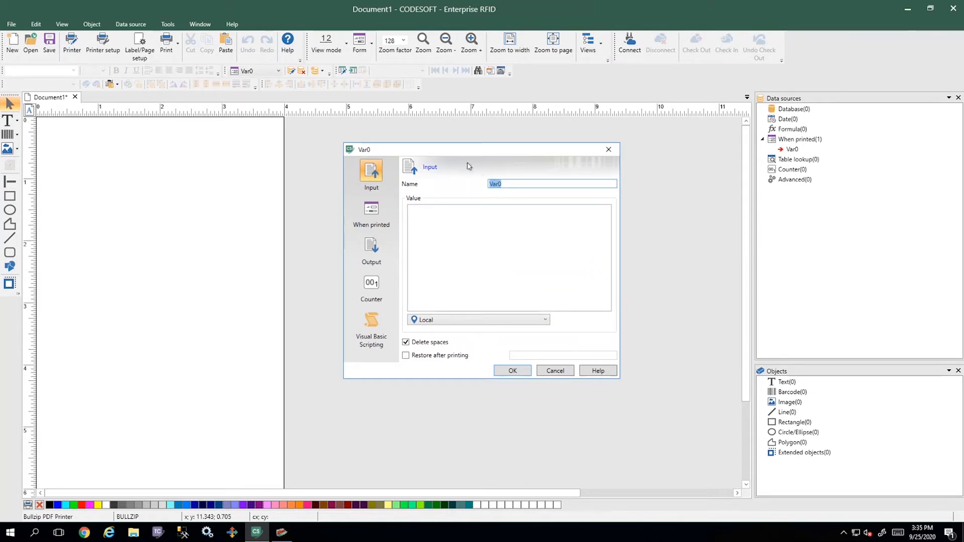
pyautogui.moveTo(466, 175)
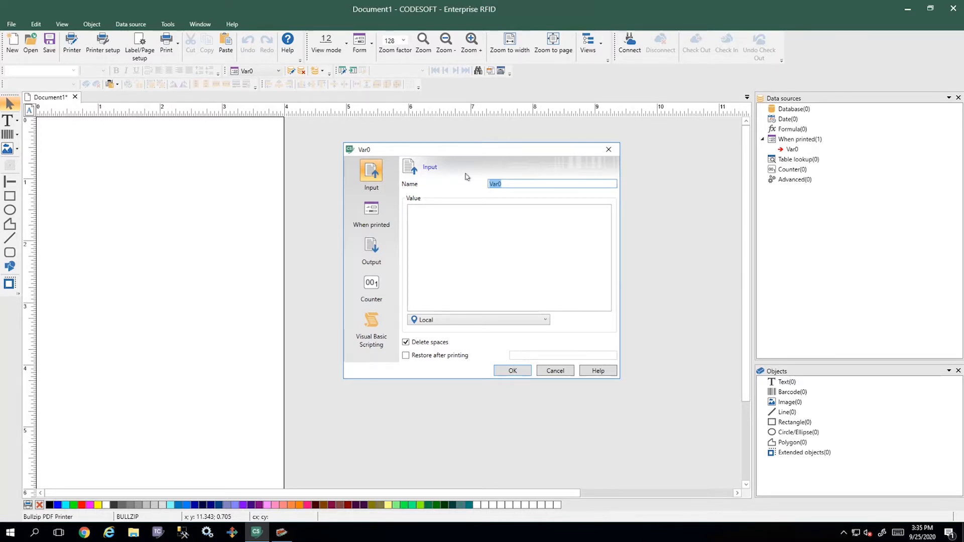
pyautogui.write('PartNum')
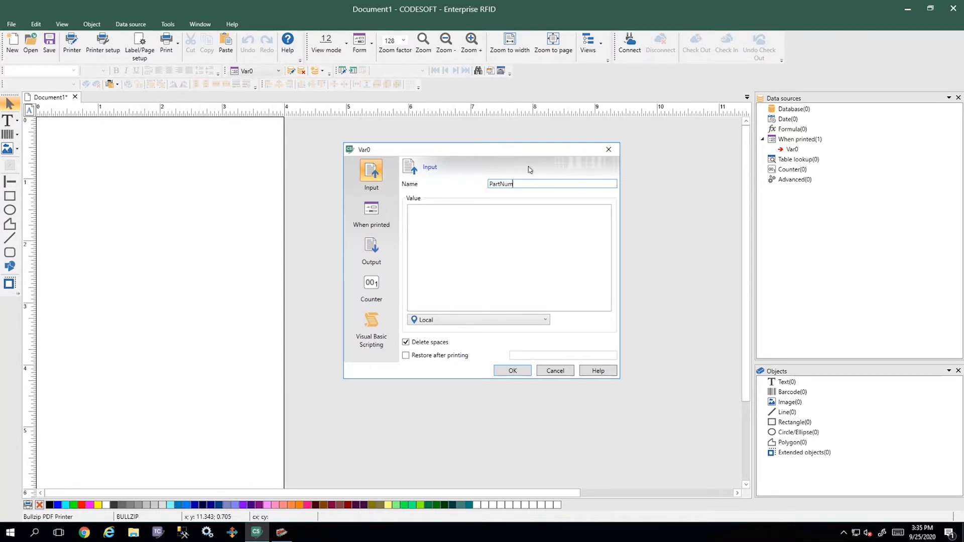
pyautogui.write('_Key')
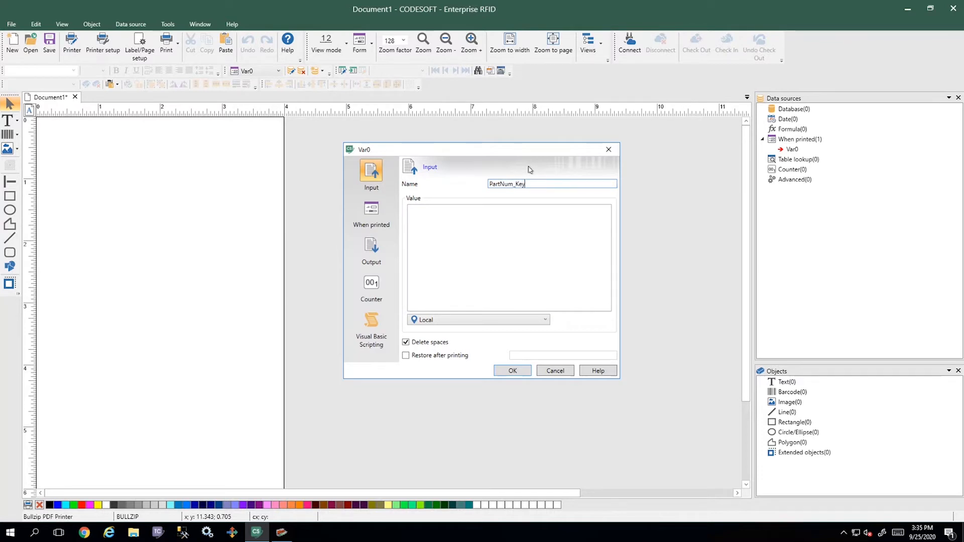
pyautogui.doubleClick(506, 183)
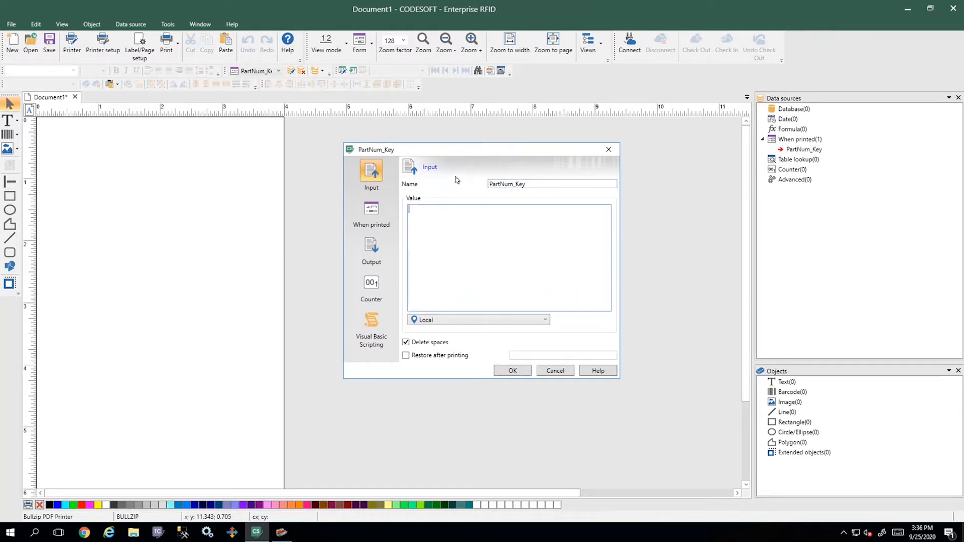
pyautogui.write('11')
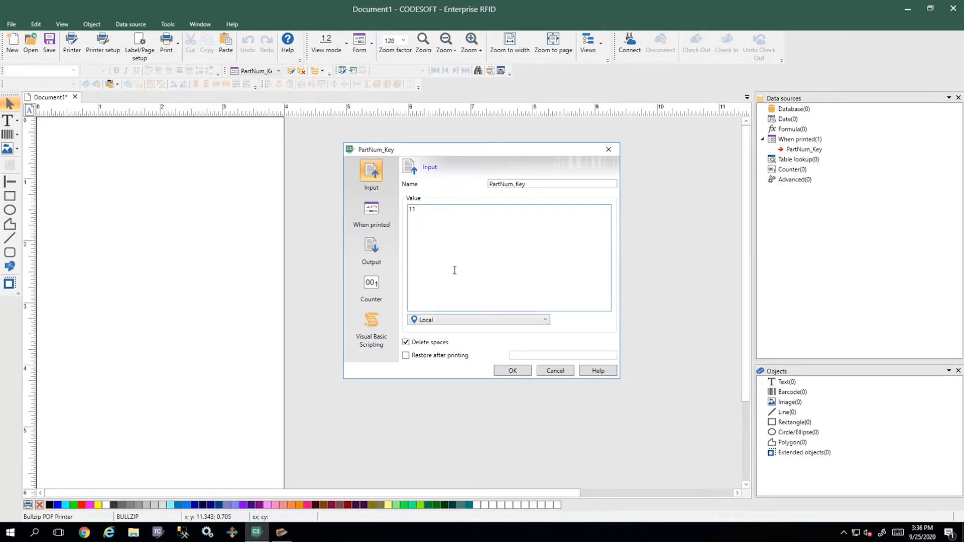
pyautogui.click(511, 370)
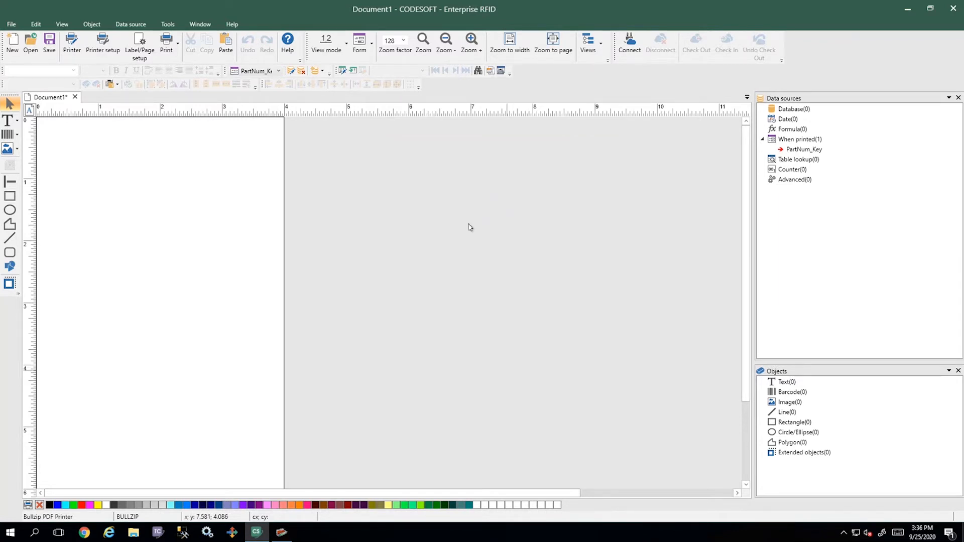
pyautogui.moveTo(492, 183)
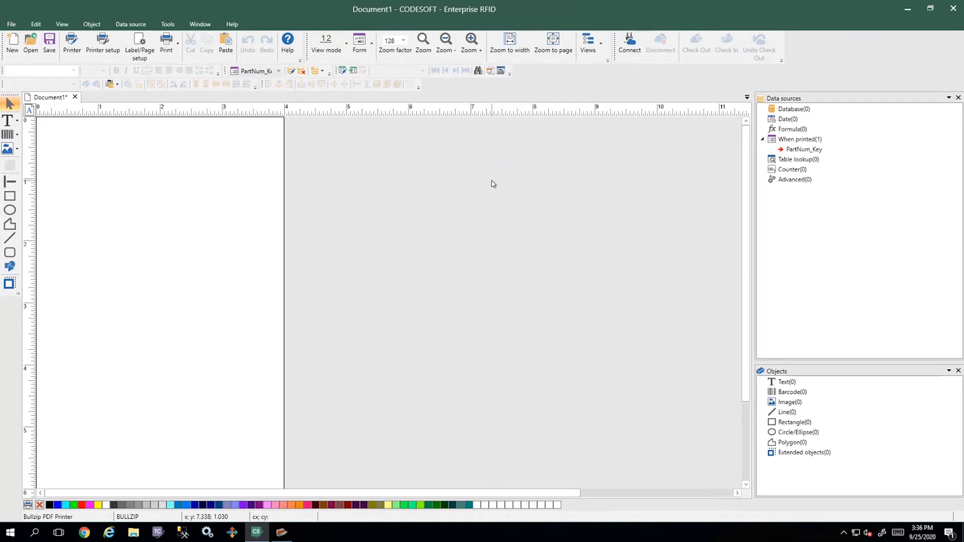
pyautogui.moveTo(704, 172)
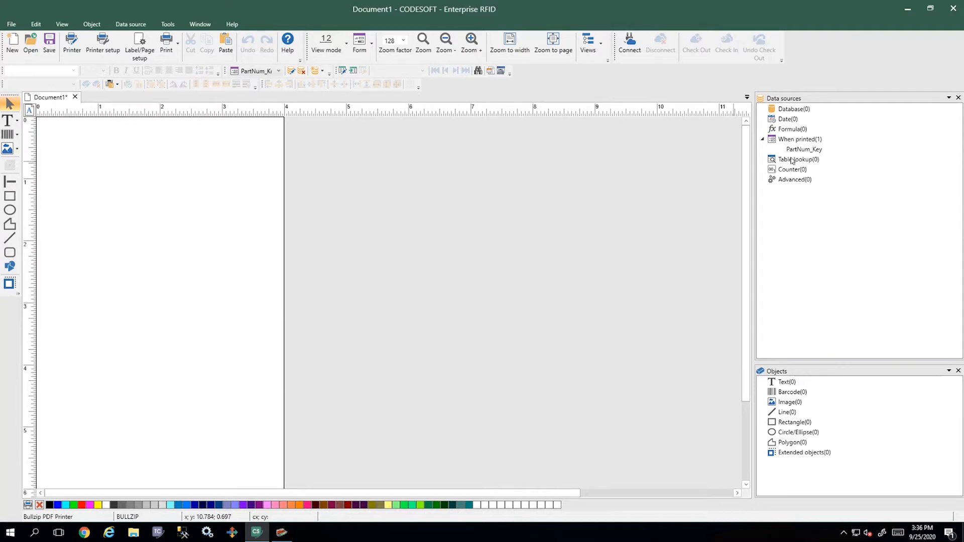
# - Start the Table lookup wizard from the Data source menu, with PartNum_Key preset as key value
pyautogui.rightClick(798, 159)
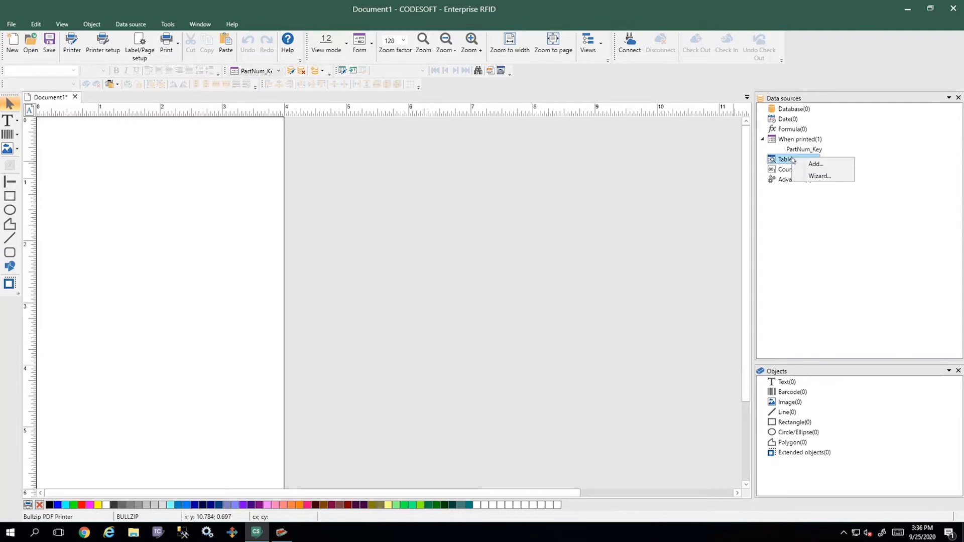
pyautogui.click(461, 169)
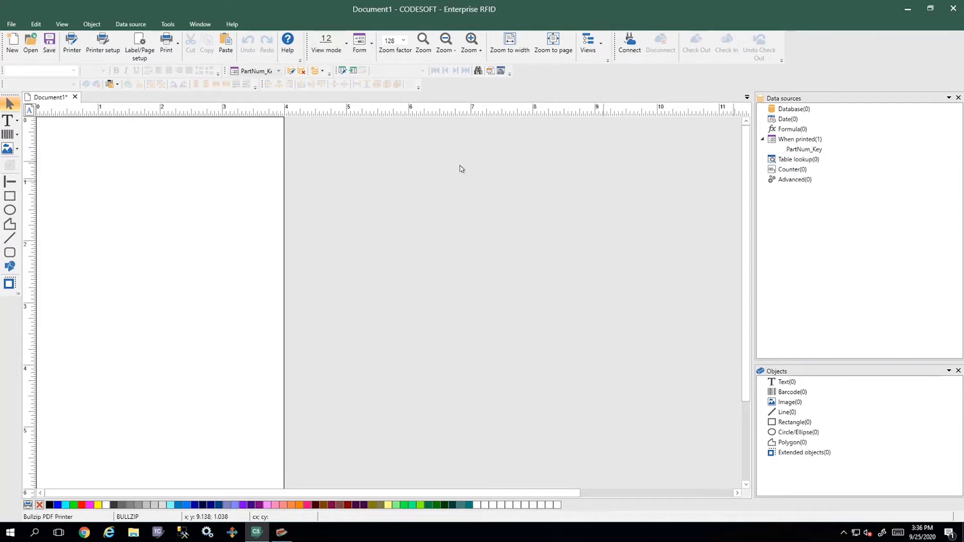
pyautogui.click(130, 24)
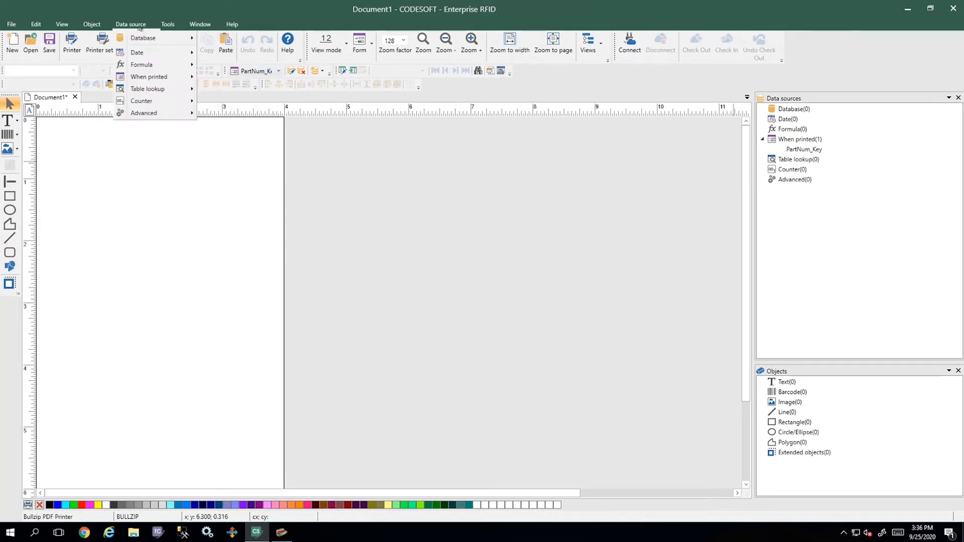
pyautogui.moveTo(148, 88)
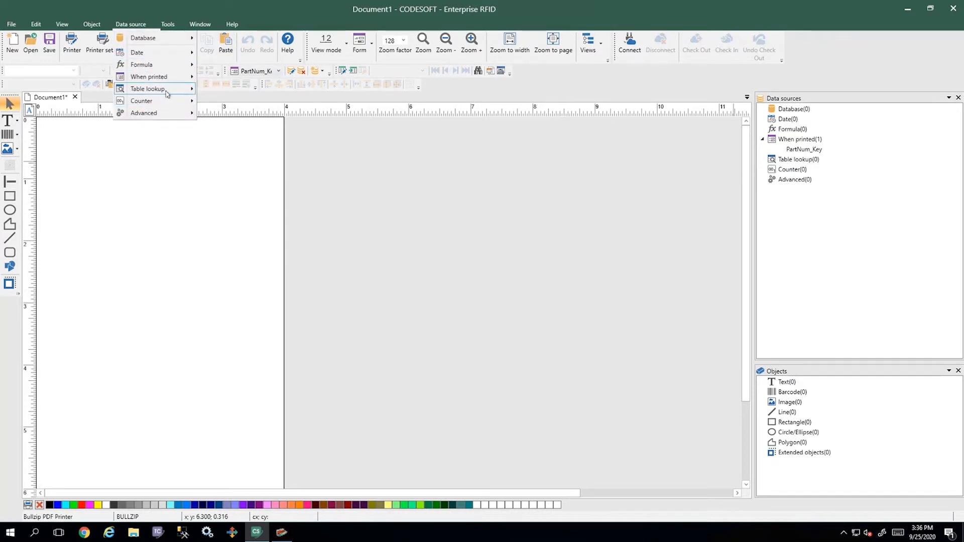
pyautogui.click(148, 89)
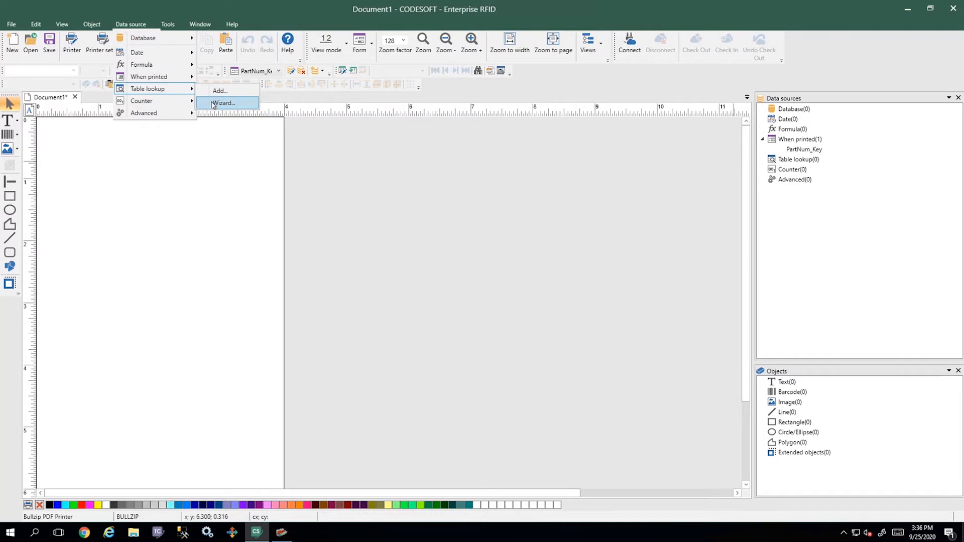
pyautogui.click(223, 102)
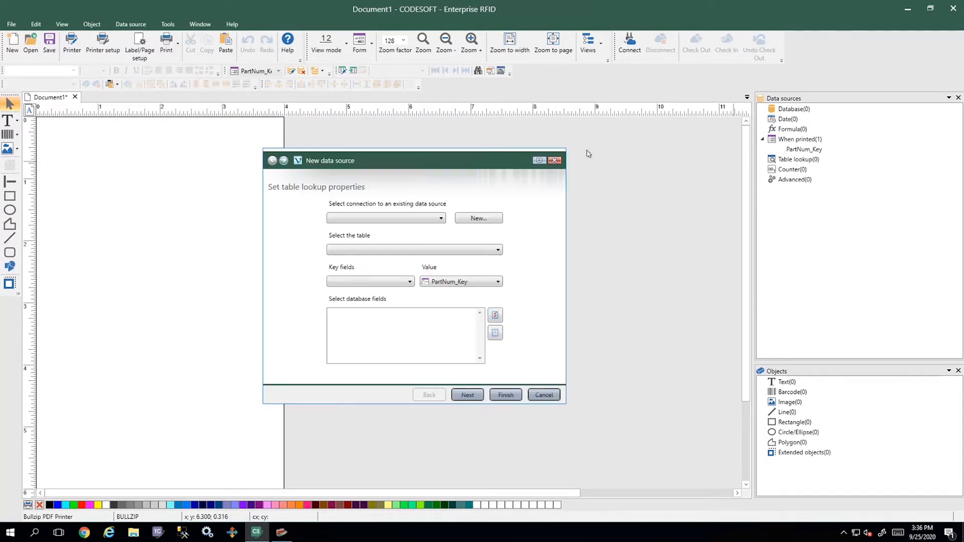
pyautogui.moveTo(427, 181)
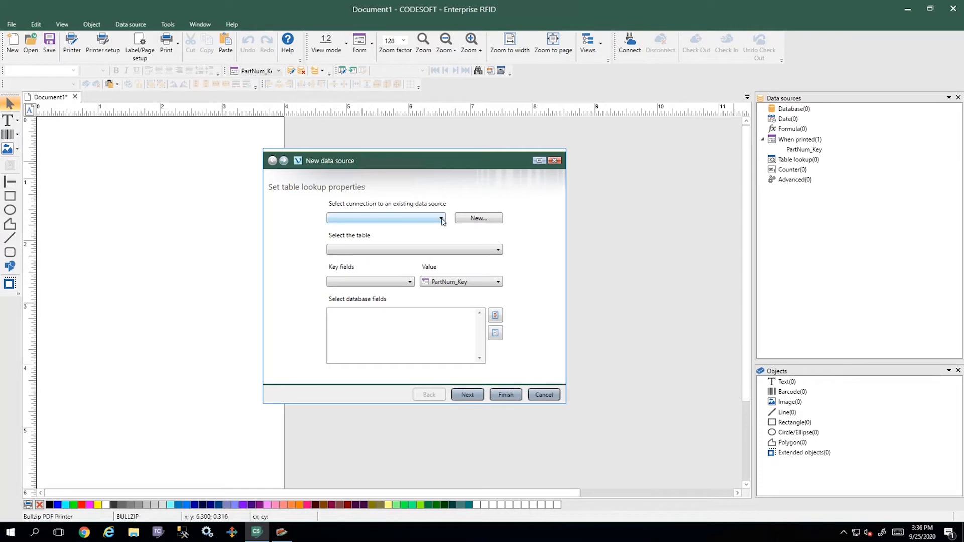
# - Connect the lookup to the TOYS connection and table, keyed on the PARTNUM field
pyautogui.click(441, 219)
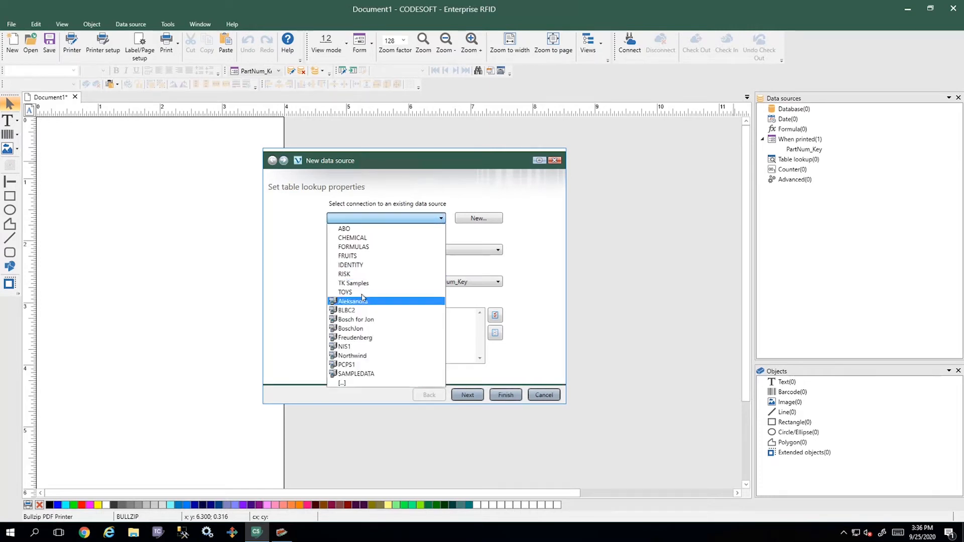
pyautogui.click(346, 291)
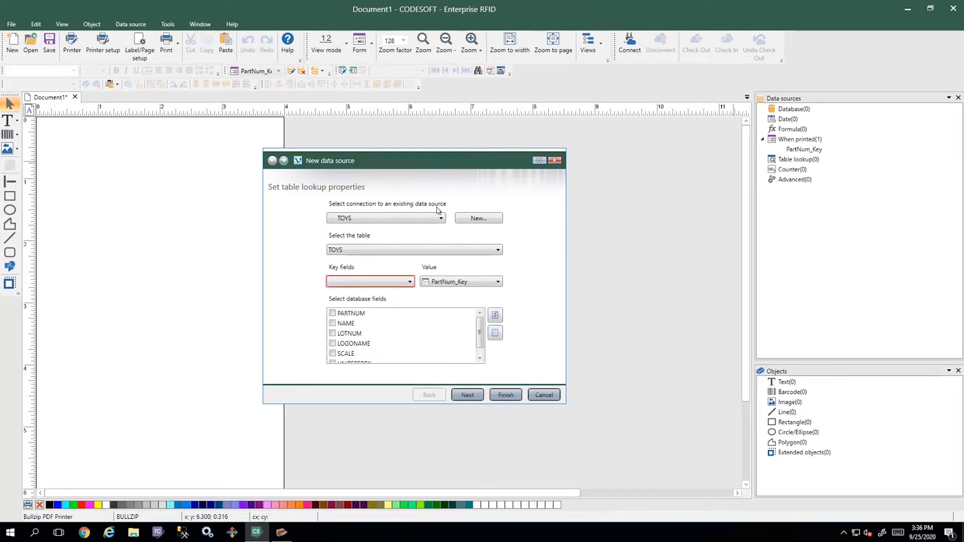
pyautogui.click(496, 250)
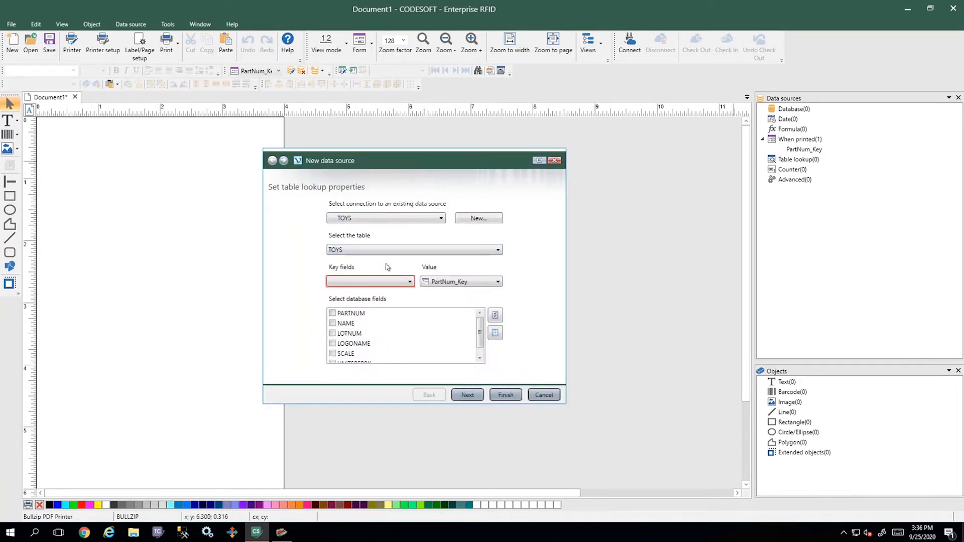
pyautogui.moveTo(364, 244)
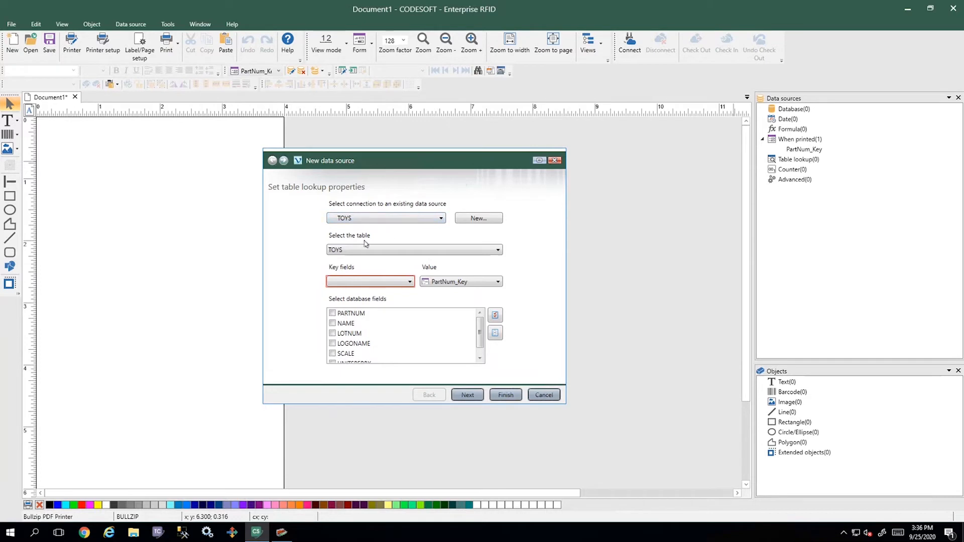
pyautogui.moveTo(377, 291)
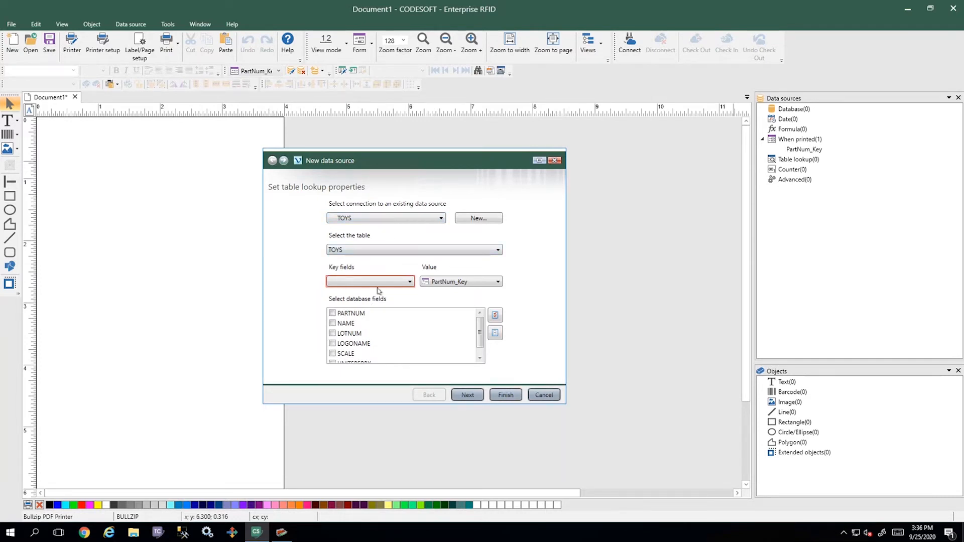
pyautogui.moveTo(410, 261)
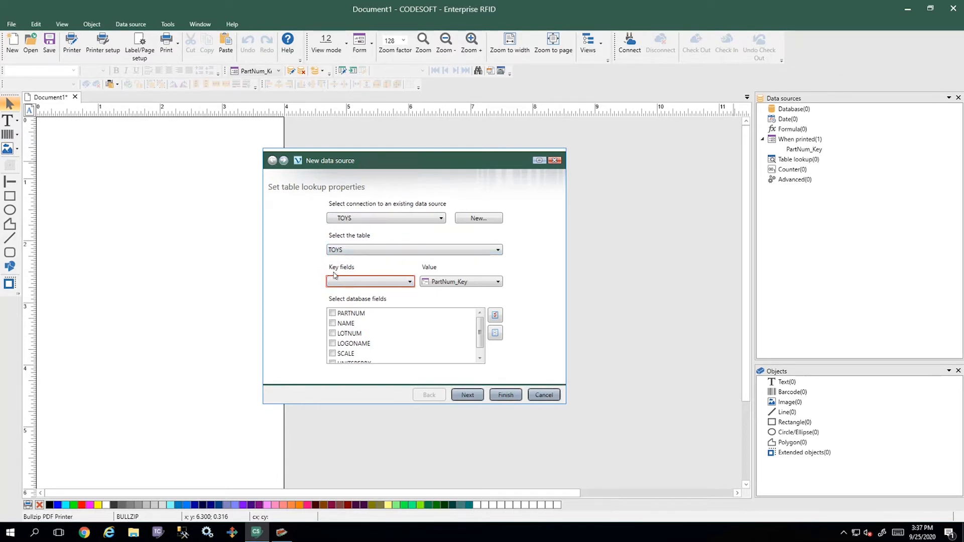
pyautogui.moveTo(440, 280)
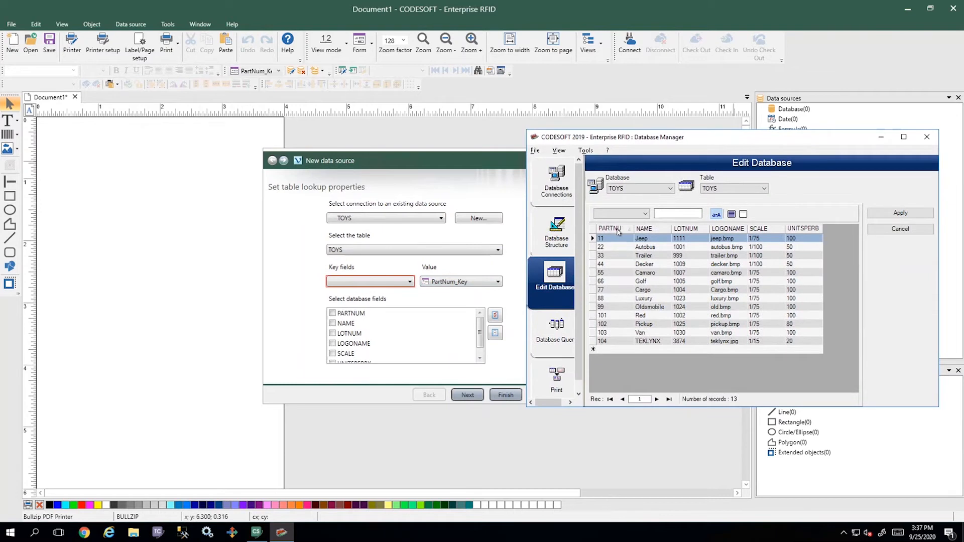
pyautogui.moveTo(626, 298)
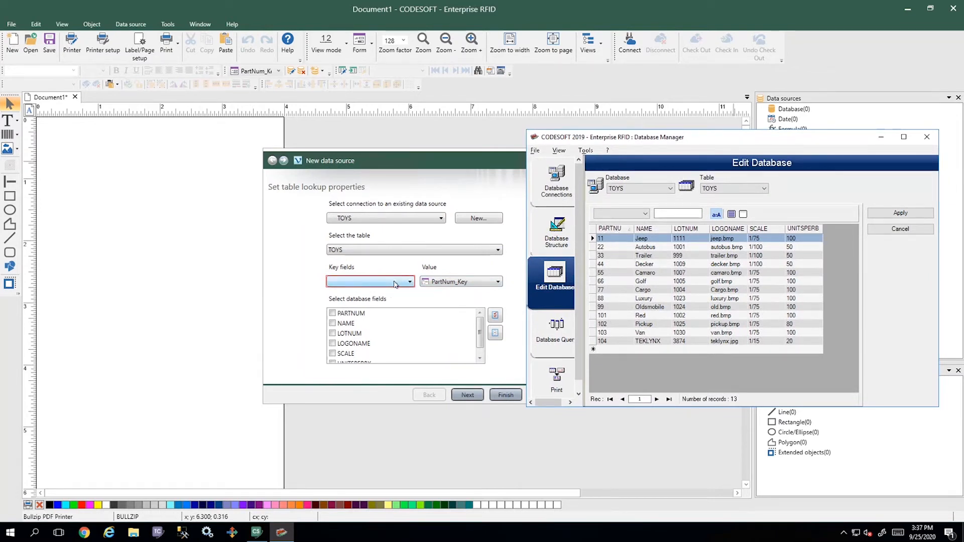
pyautogui.click(408, 281)
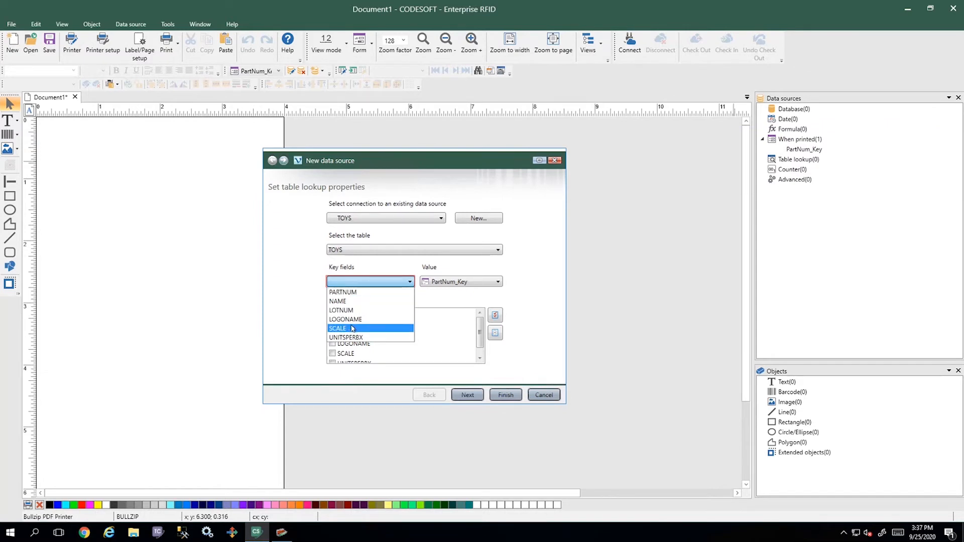
pyautogui.click(343, 293)
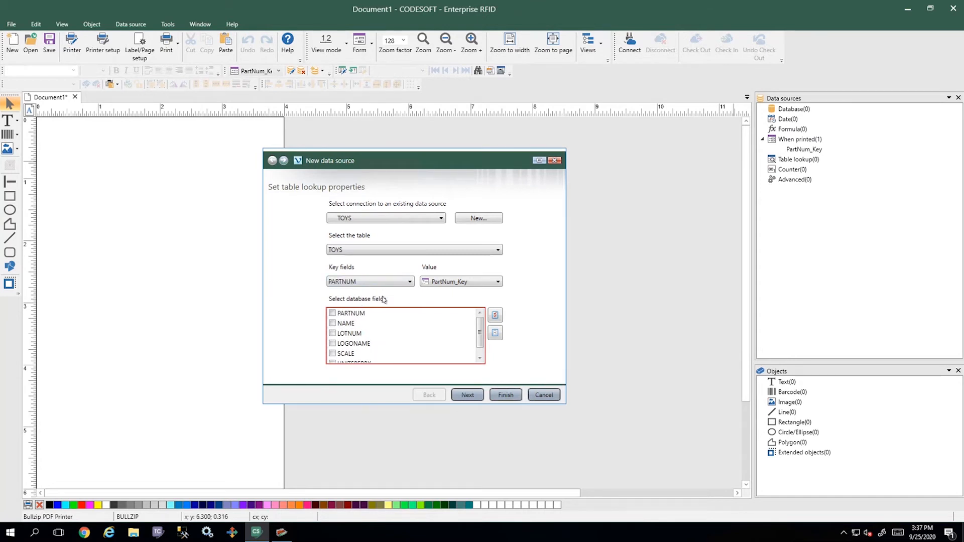
pyautogui.click(460, 282)
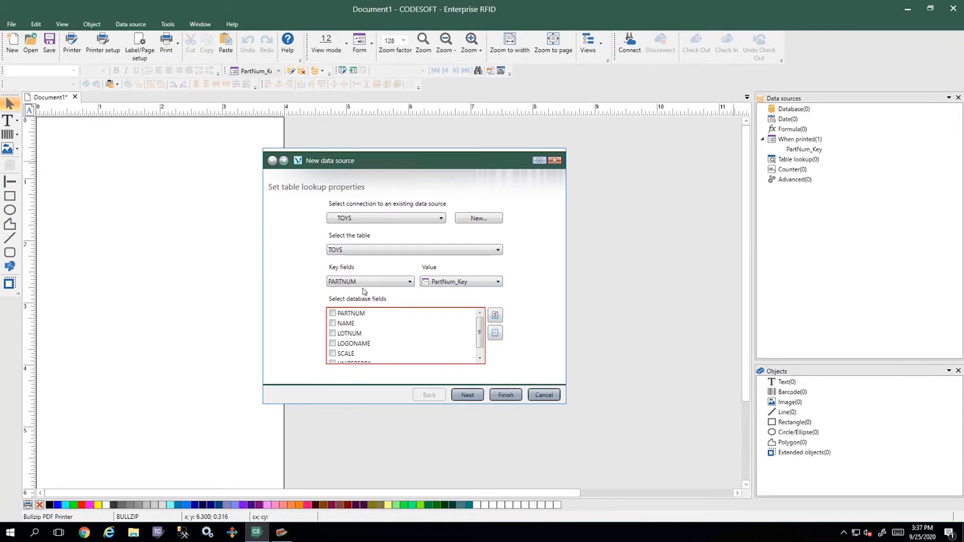
pyautogui.moveTo(360, 302)
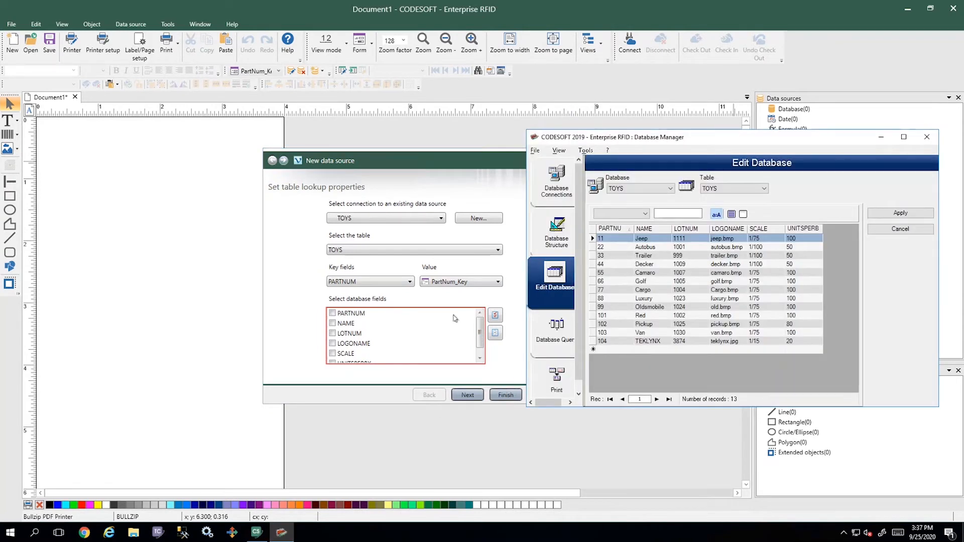
pyautogui.click(458, 281)
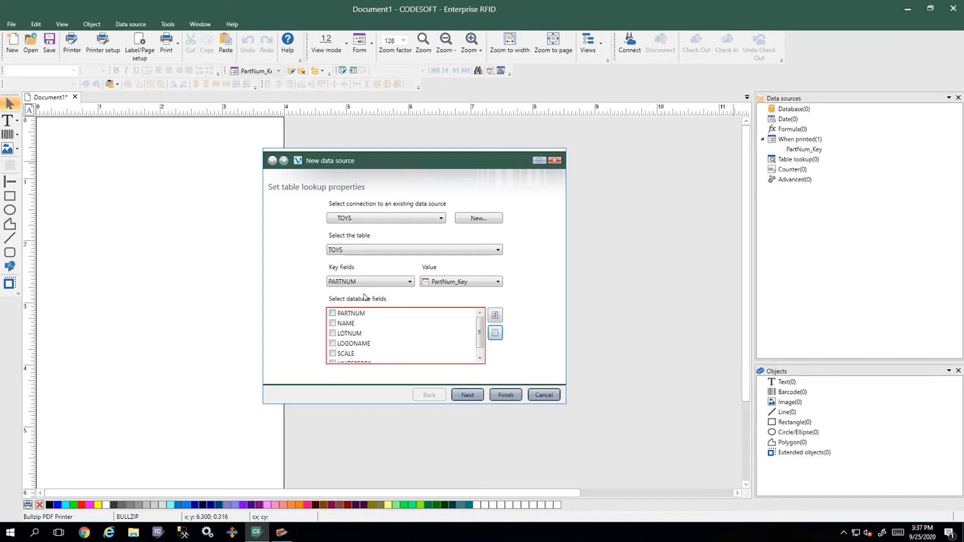
# - Return NAME, LOGONAME and UNITSPERBX from the lookup and finish the wizard
pyautogui.click(449, 281)
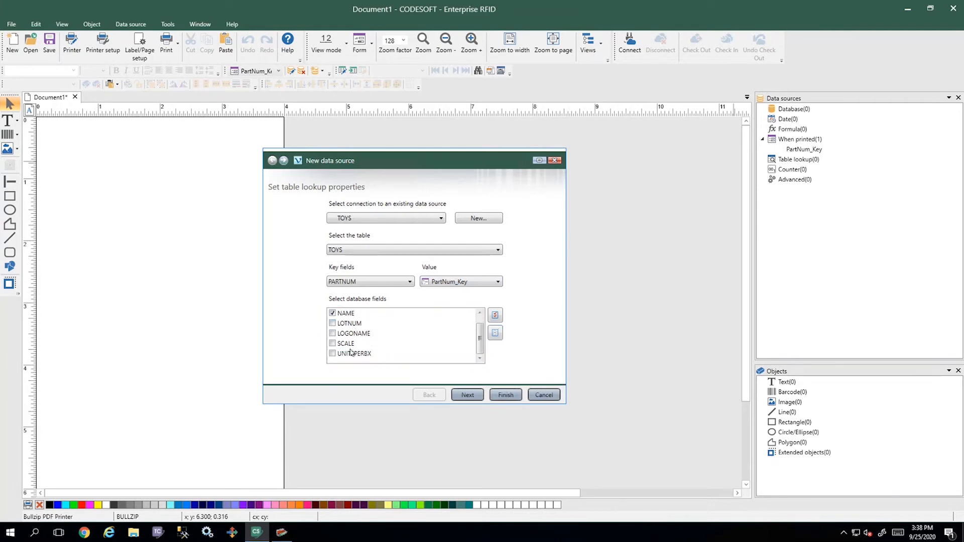
pyautogui.click(332, 333)
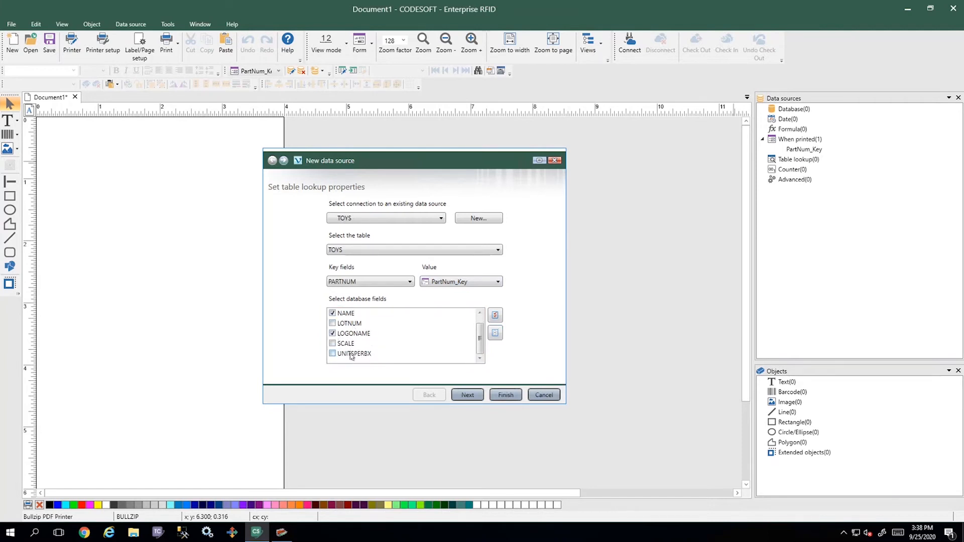
pyautogui.click(333, 353)
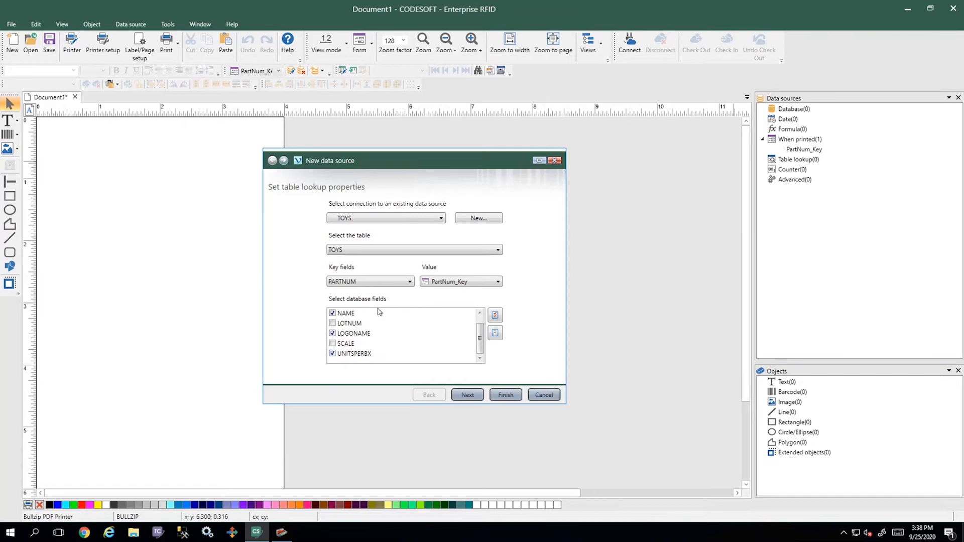
pyautogui.moveTo(391, 342)
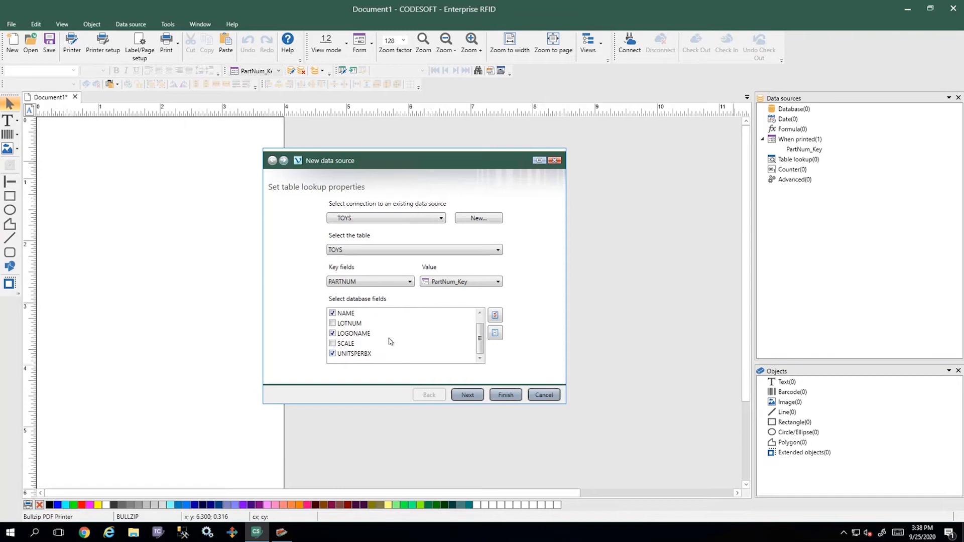
pyautogui.moveTo(465, 382)
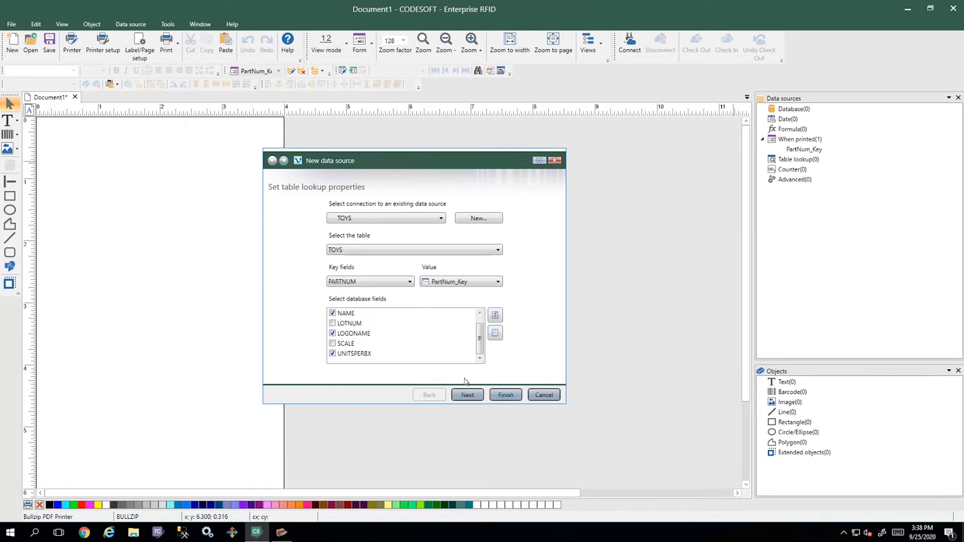
pyautogui.click(505, 394)
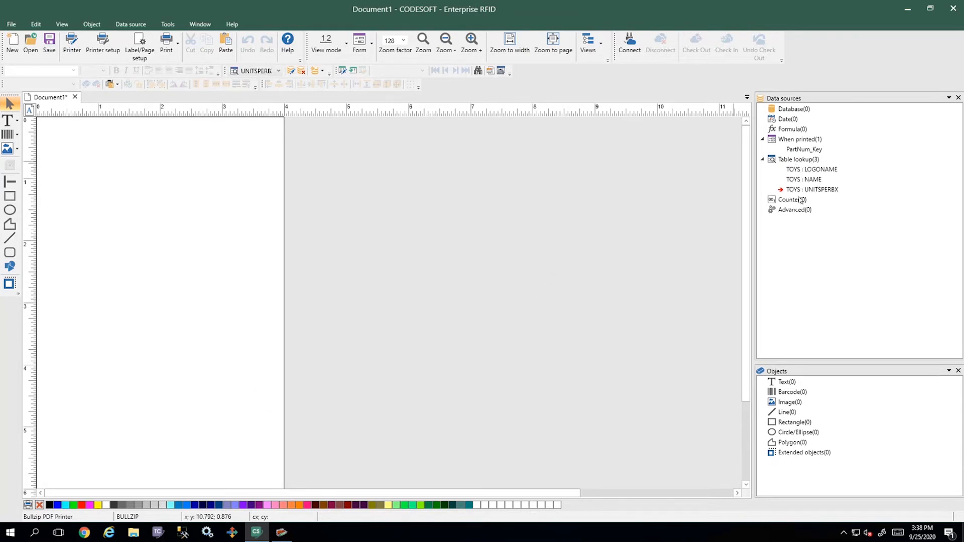
pyautogui.moveTo(689, 183)
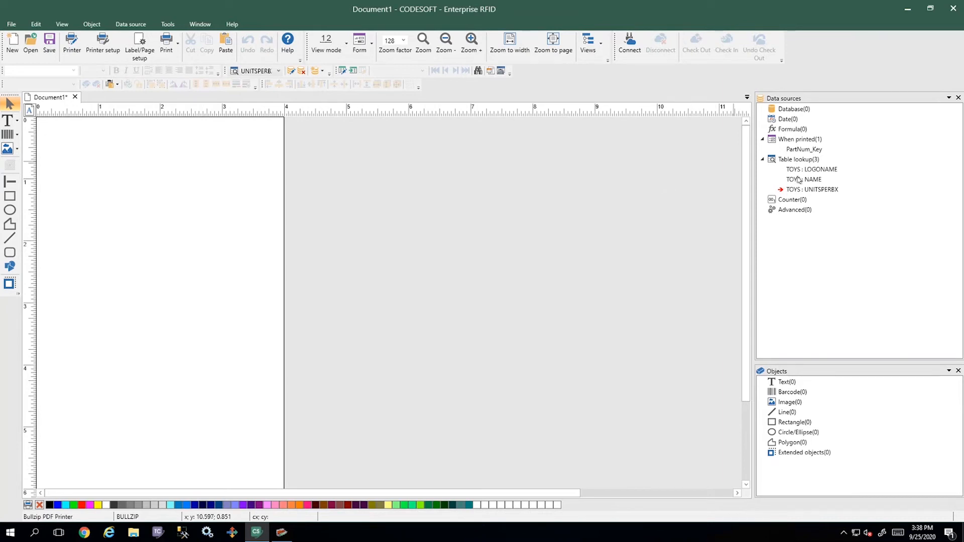
# - Place the TOYS NAME lookup on the label as a text object showing Jeep
pyautogui.click(803, 150)
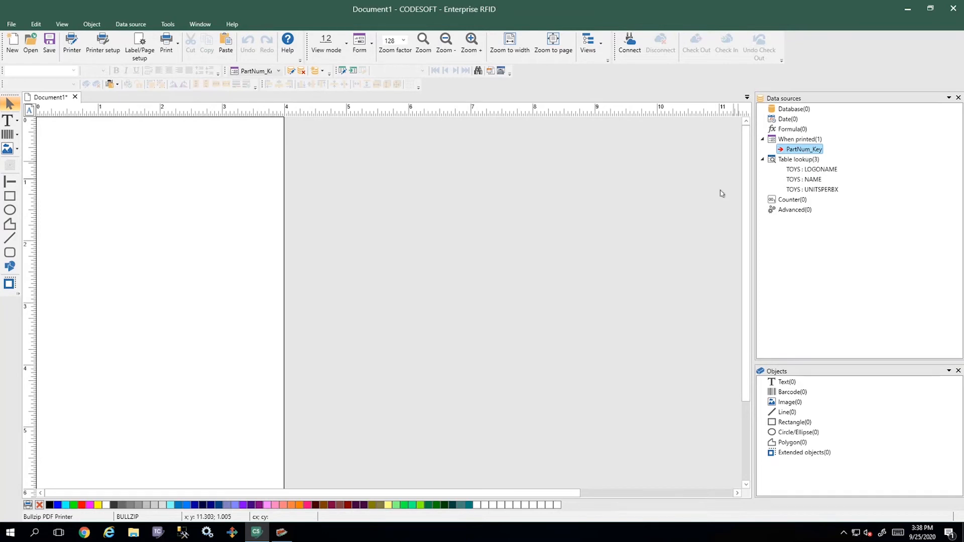
pyautogui.moveTo(834, 170)
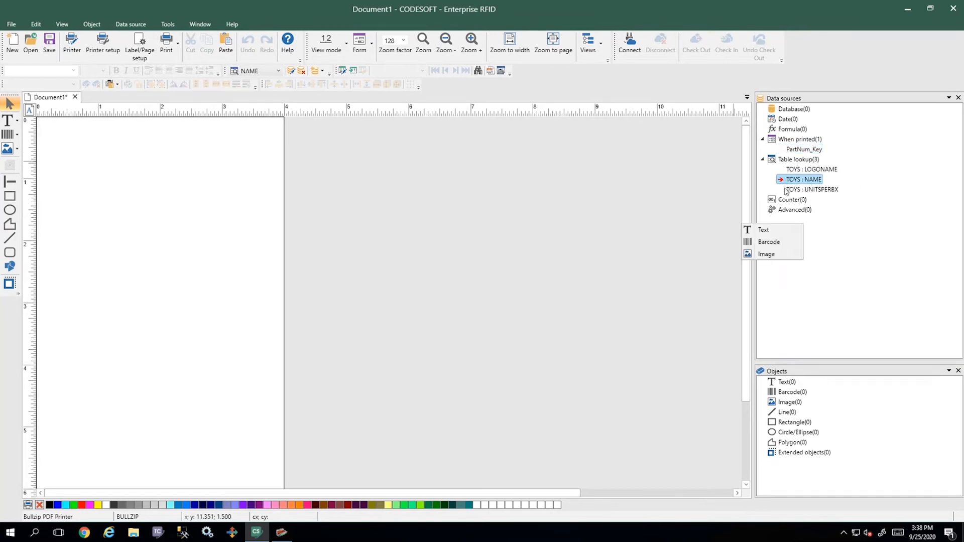
pyautogui.click(763, 229)
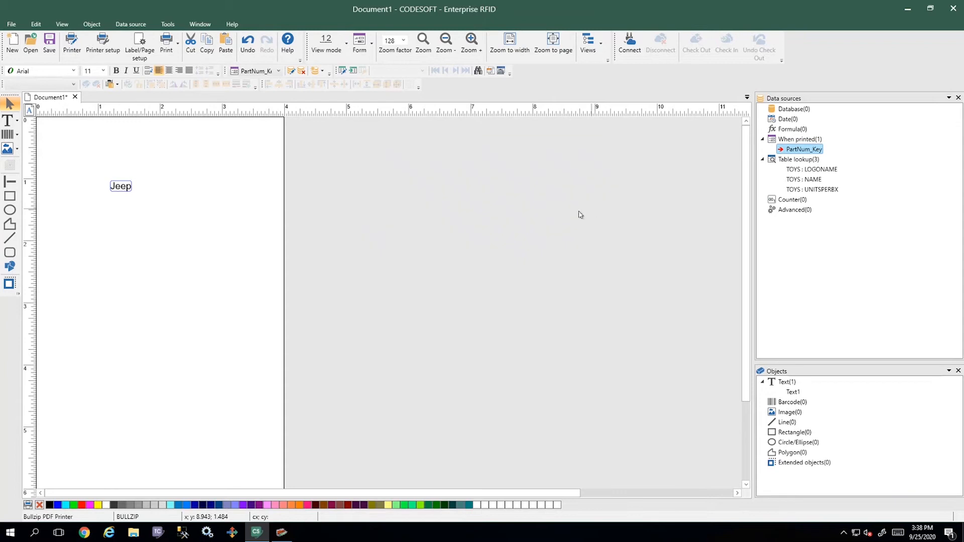
pyautogui.moveTo(399, 137)
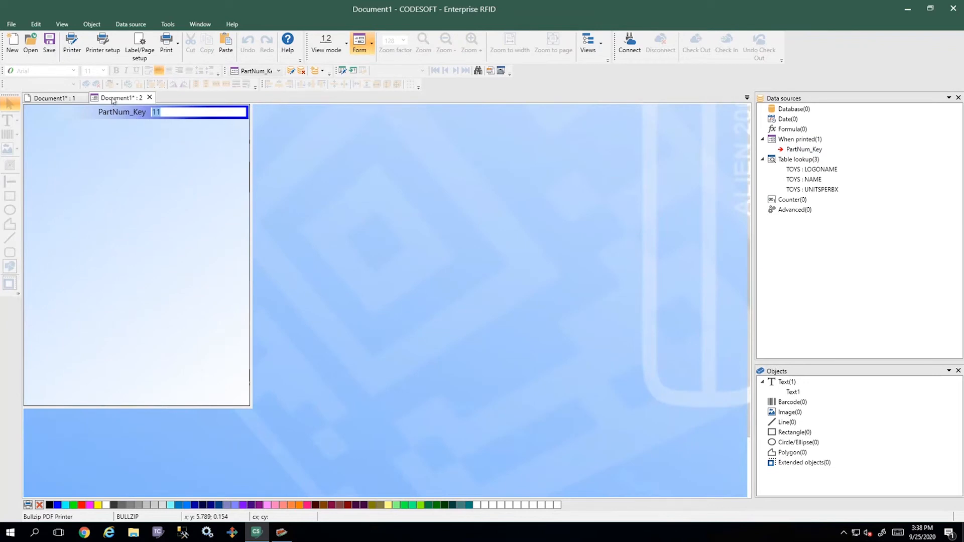
# - Show label and form side by side in a horizontal tab group and enter part number 22 for Autobus
pyautogui.rightClick(120, 98)
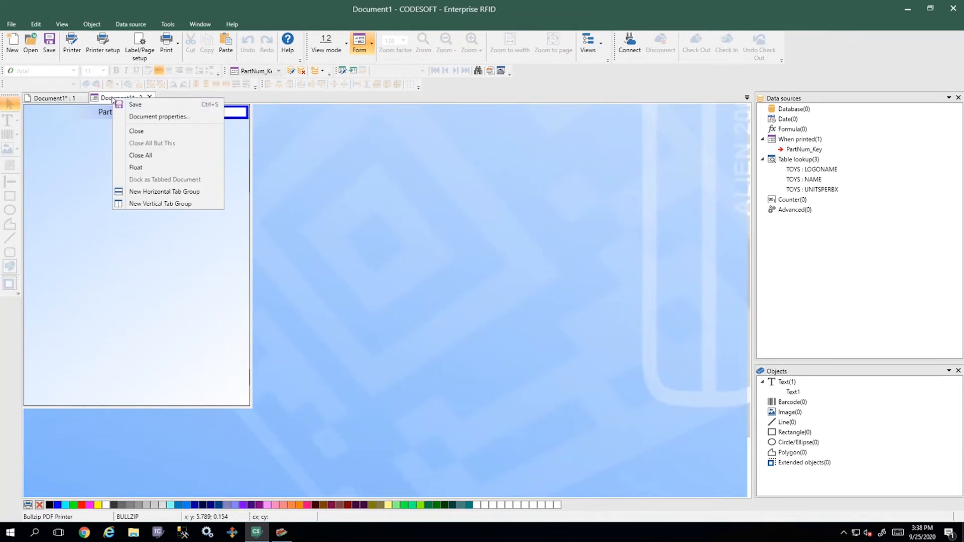
pyautogui.moveTo(164, 191)
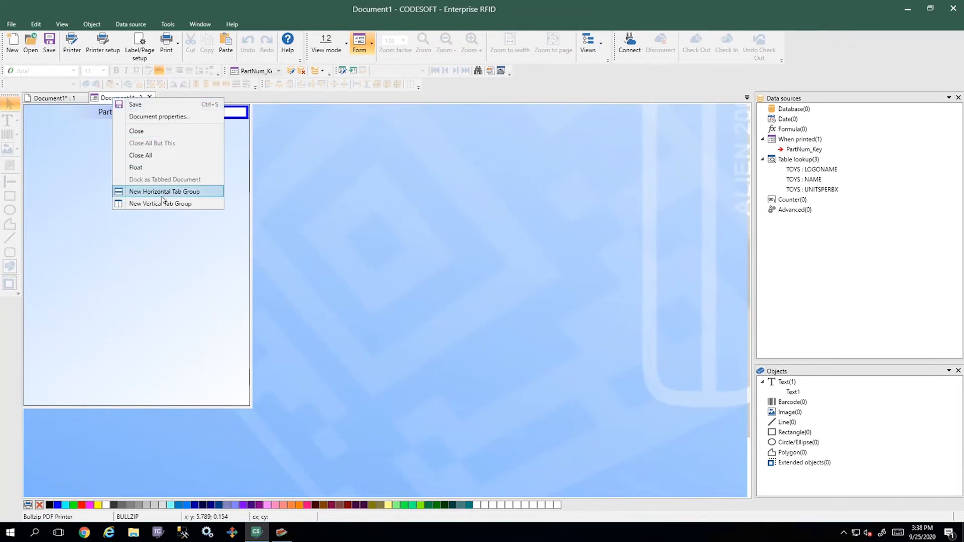
pyautogui.click(159, 203)
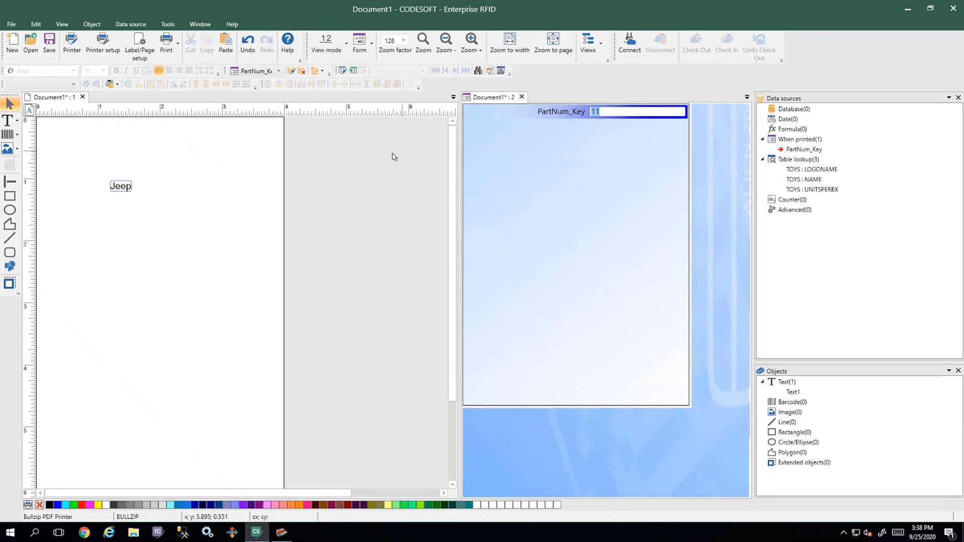
pyautogui.write('22')
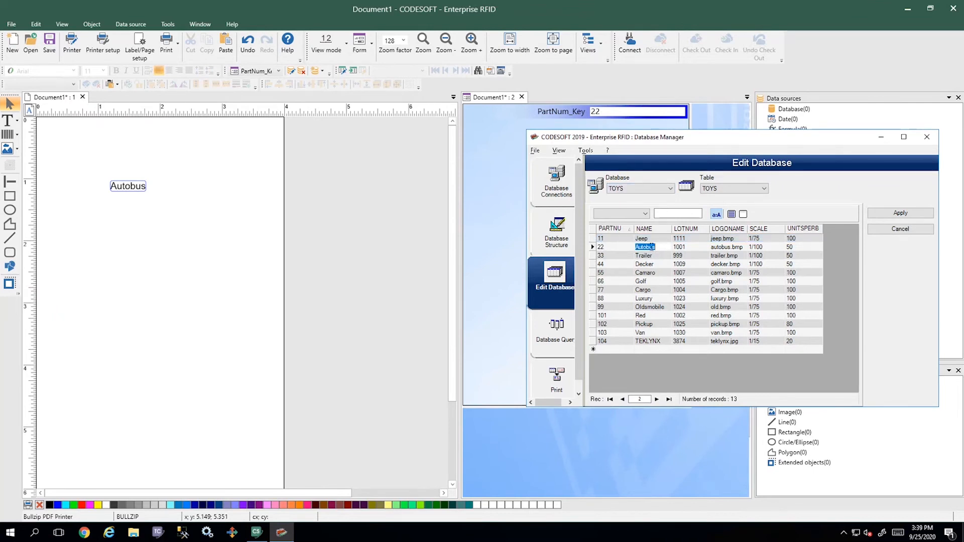
# - Enlarge the Autobus name text and place the PartNum_Key value 22 on the label as text
pyautogui.click(926, 137)
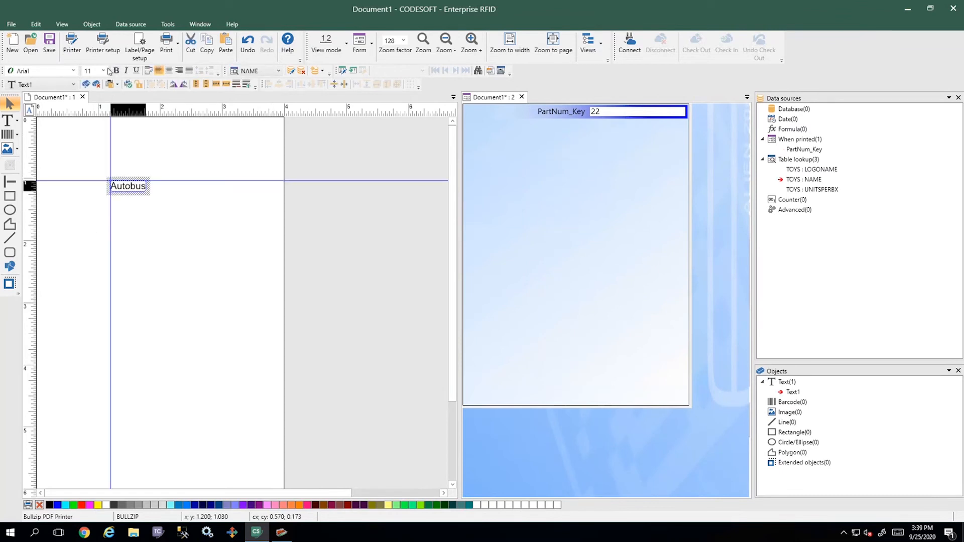
pyautogui.click(92, 70)
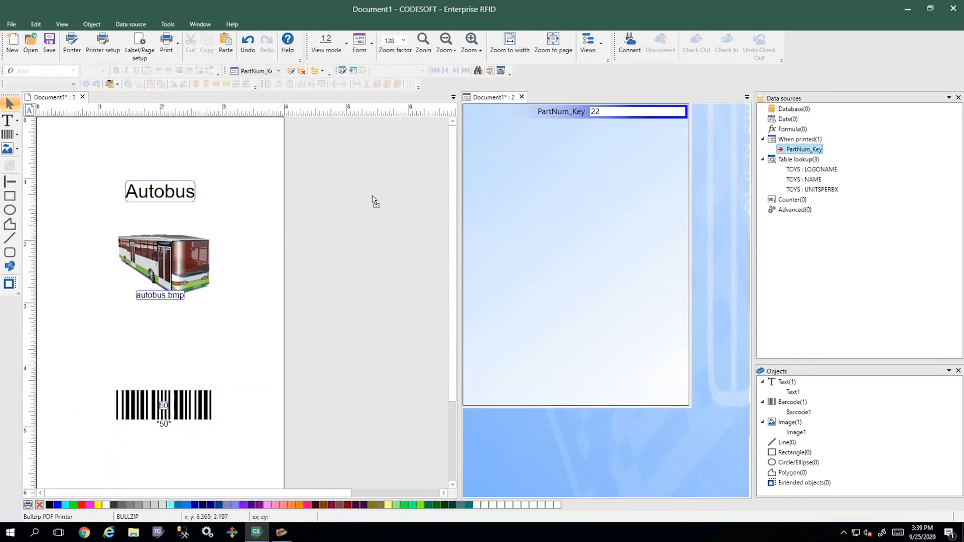
pyautogui.rightClick(160, 191)
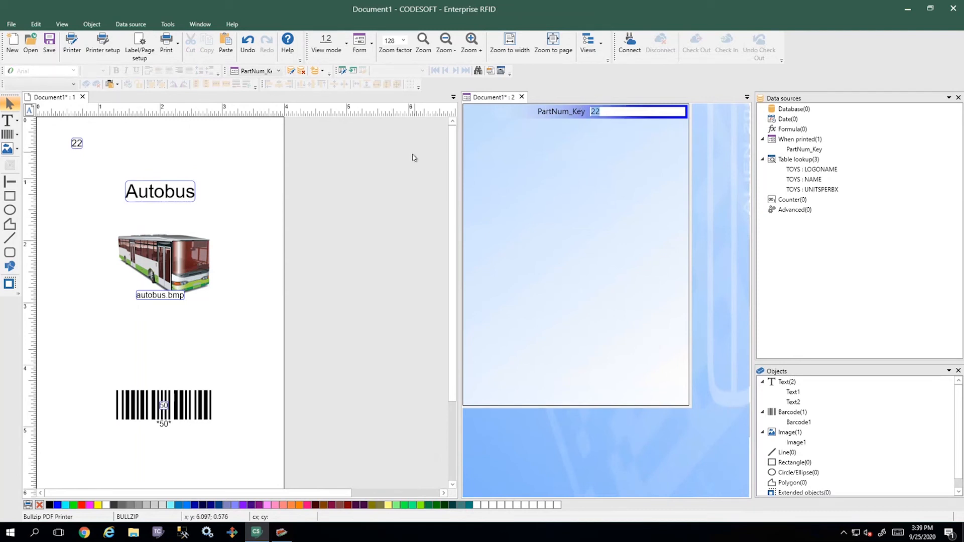
# - Enter part number 55 to preview Camaro with barcode 100, then refocus the PartNum_Key field
pyautogui.write('55')
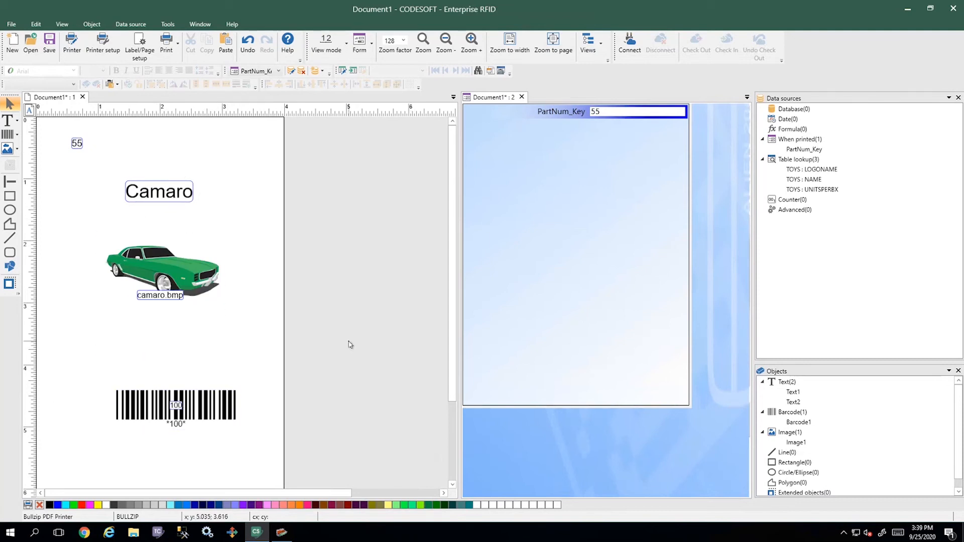
pyautogui.moveTo(336, 337)
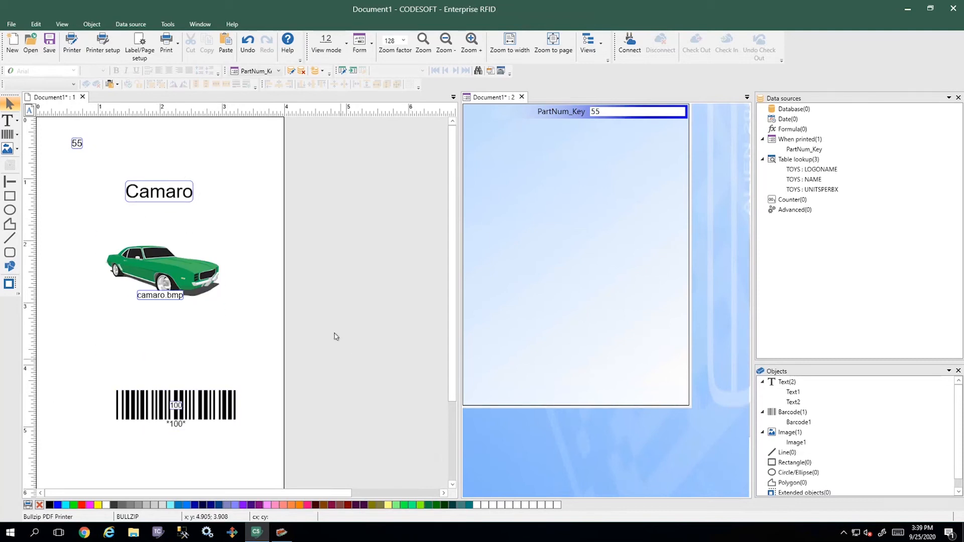
pyautogui.moveTo(295, 238)
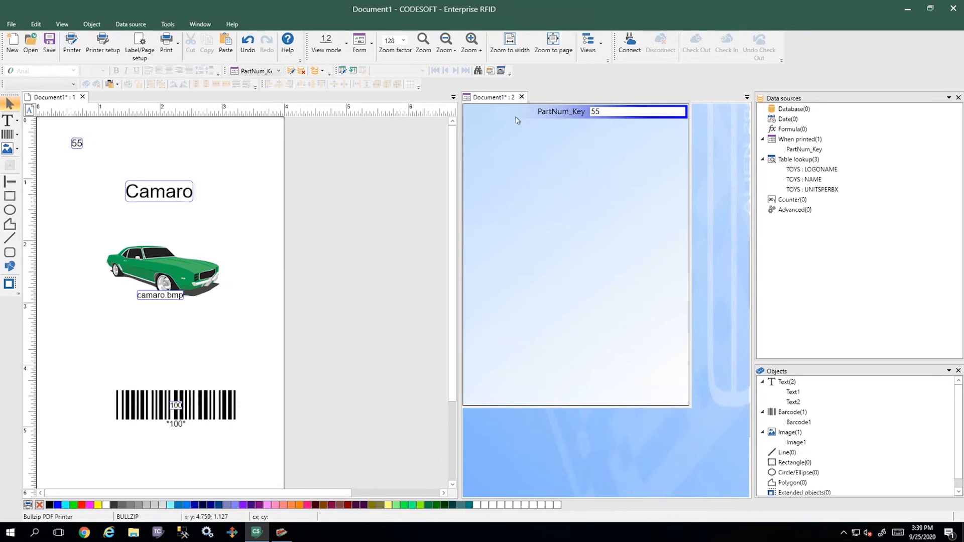
pyautogui.click(158, 191)
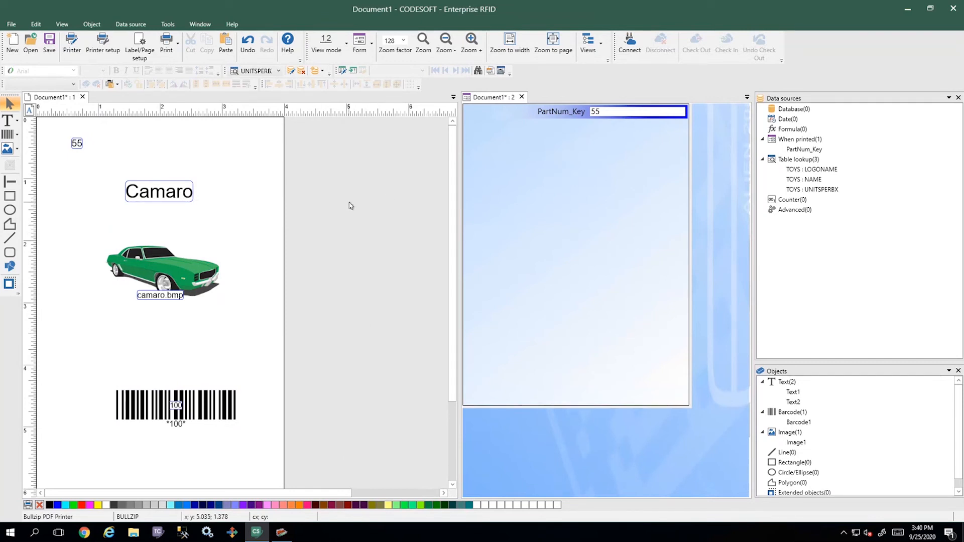
pyautogui.moveTo(290, 331)
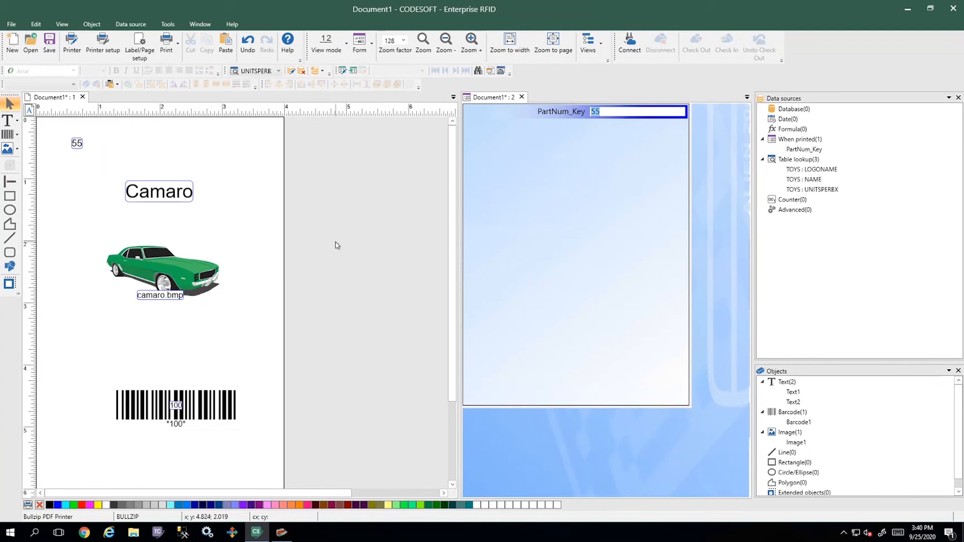
pyautogui.moveTo(418, 254)
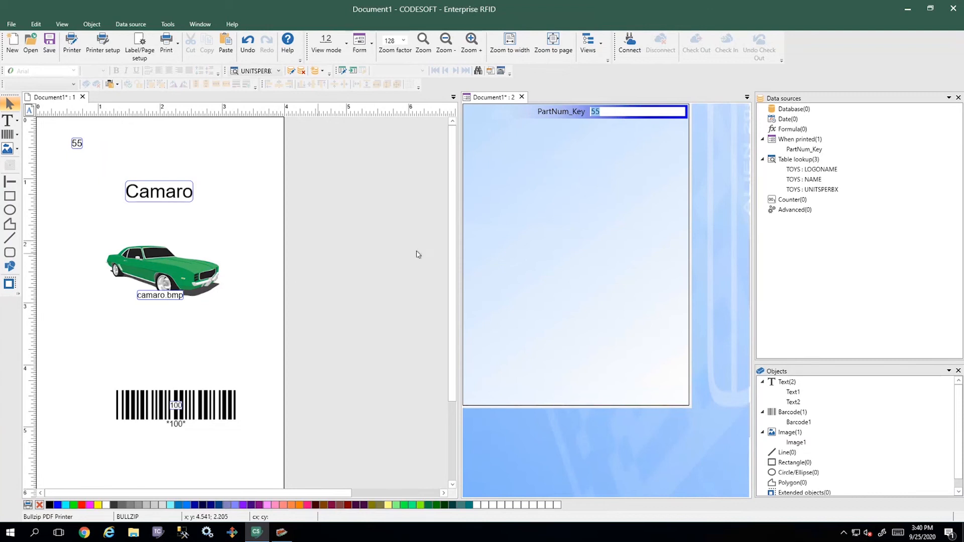
pyautogui.moveTo(427, 232)
pyautogui.write('78')
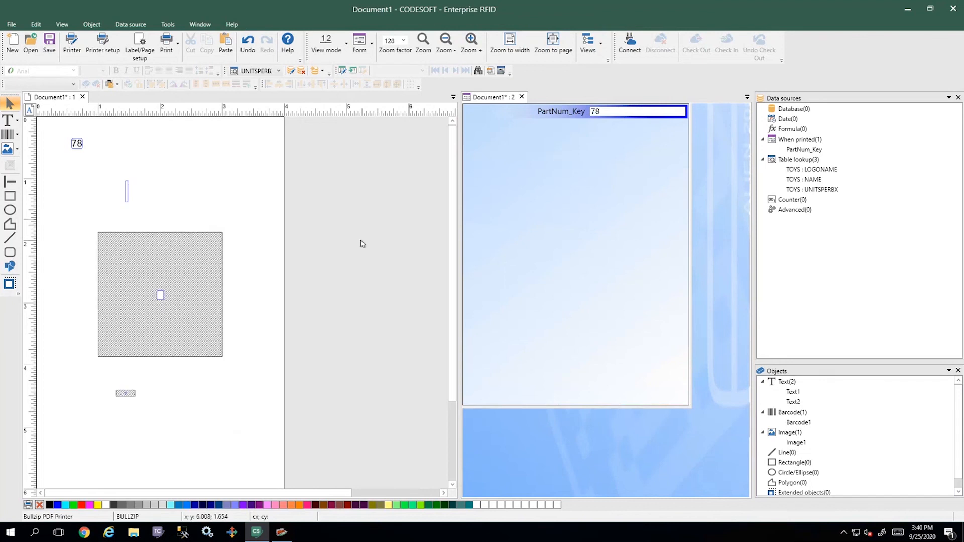
pyautogui.click(160, 295)
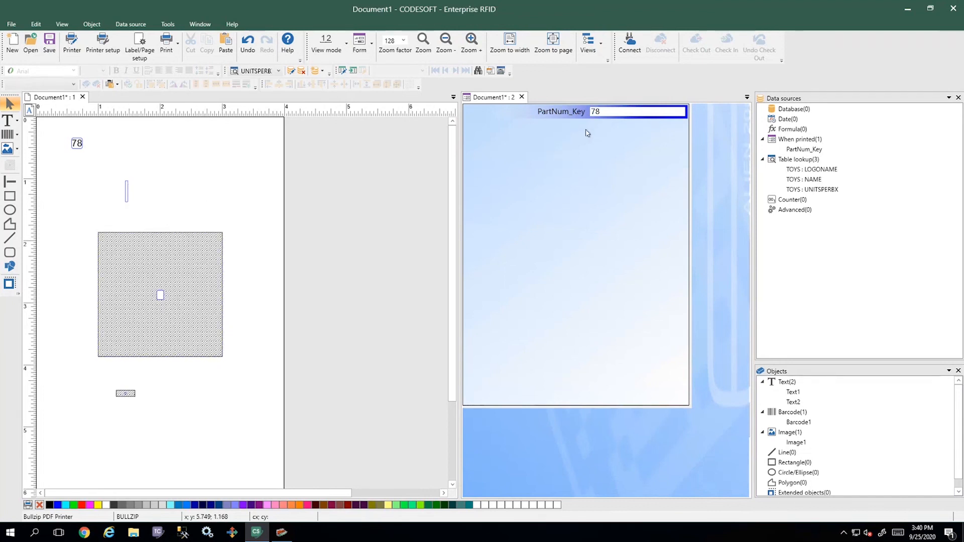
pyautogui.moveTo(163, 236)
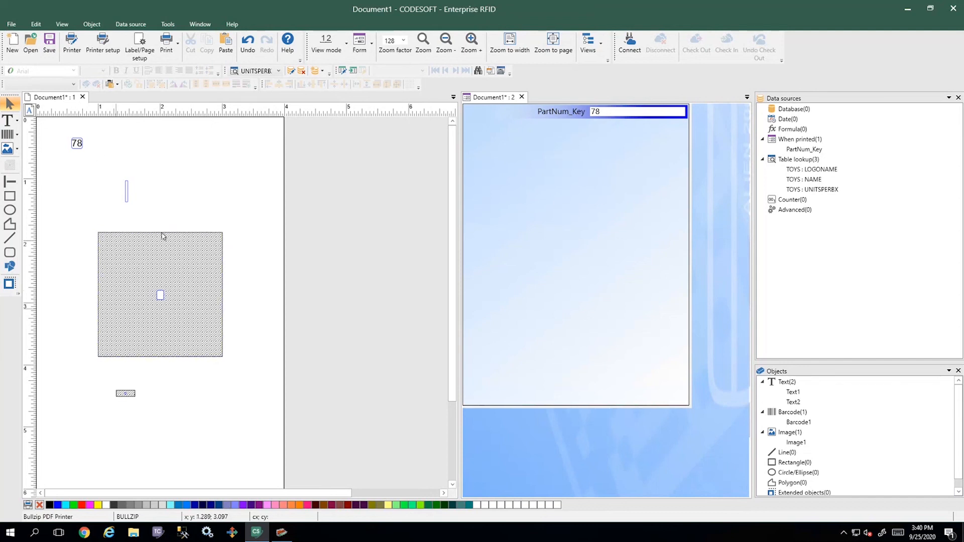
pyautogui.moveTo(284, 531)
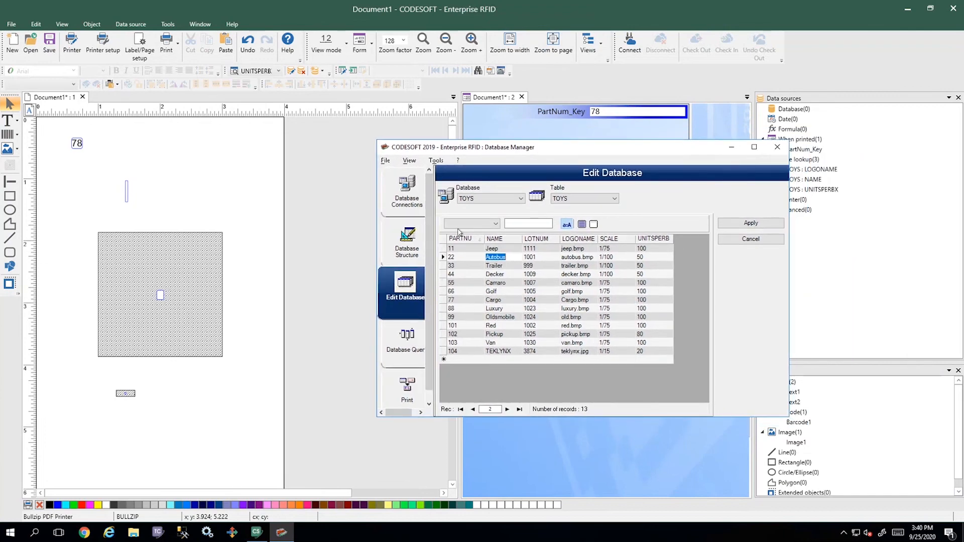
pyautogui.moveTo(744, 168)
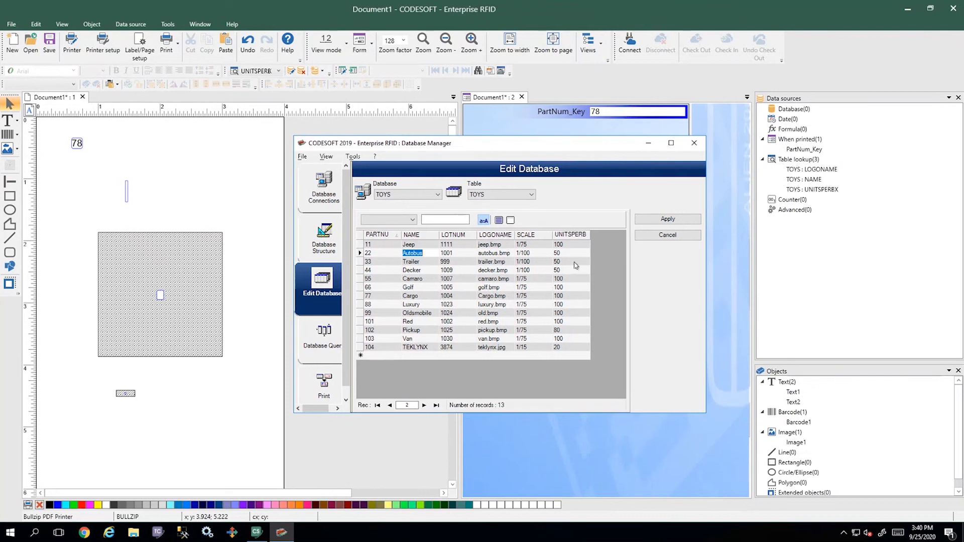
pyautogui.moveTo(399, 270)
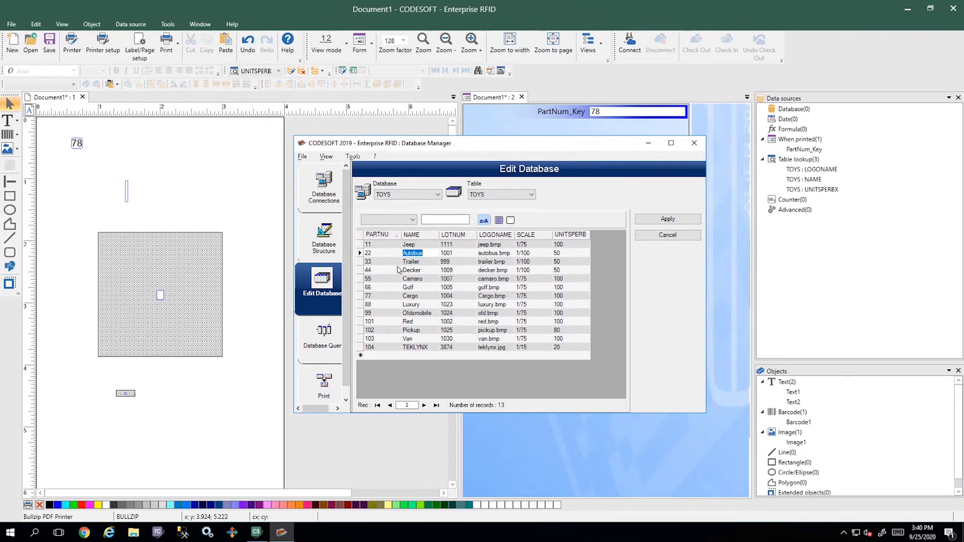
pyautogui.moveTo(416, 282)
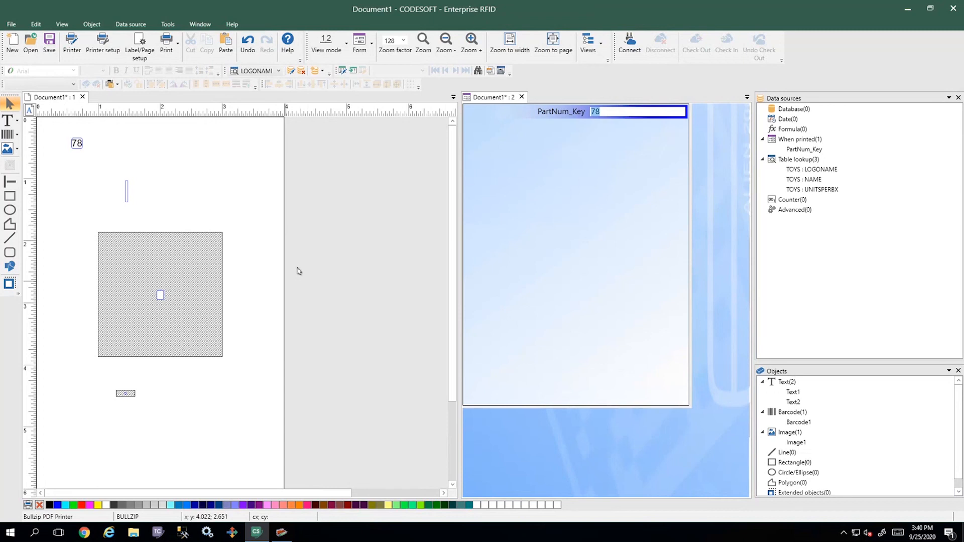
# - Enter part number 102 so the label shows Pickup, its image and a barcode reading 80
pyautogui.write('102')
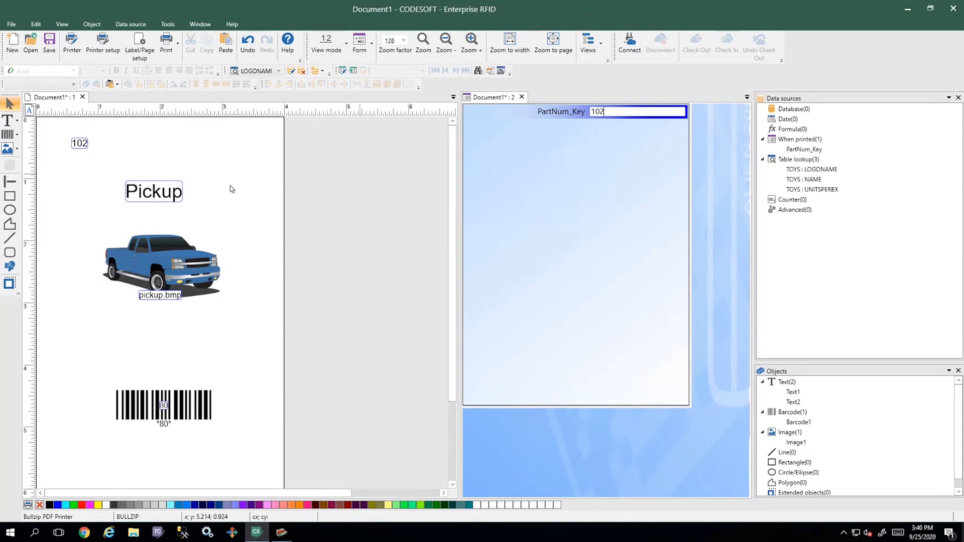
pyautogui.moveTo(312, 237)
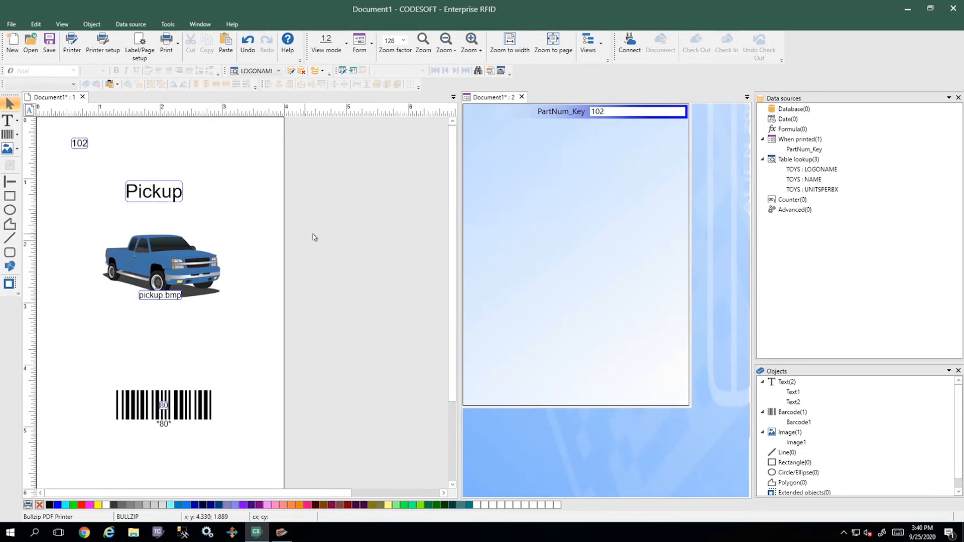